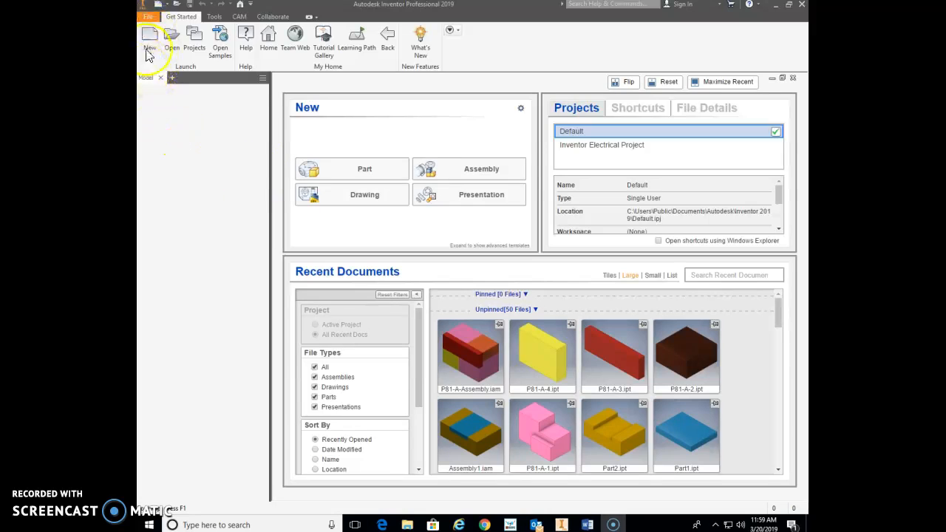
Start a new file and pick the Standard (in).ipt part template.
click(150, 37)
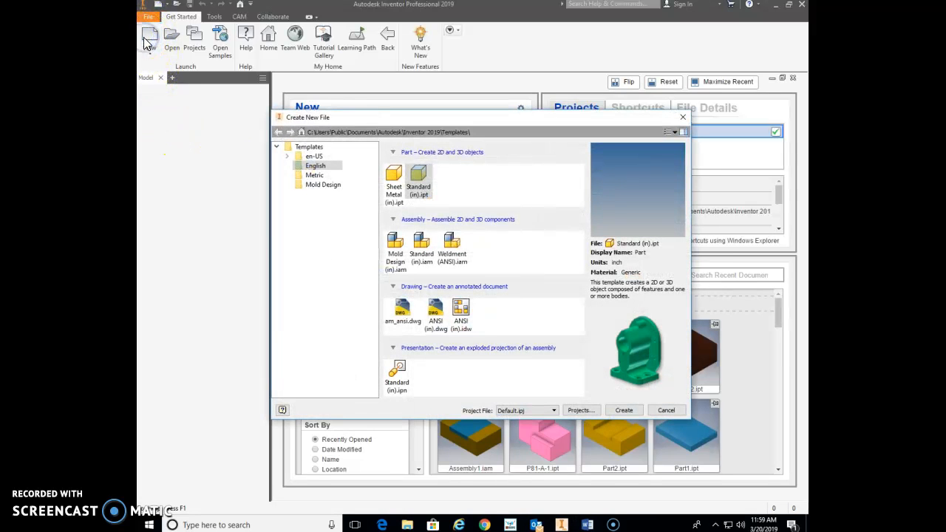
mouse_move(337, 227)
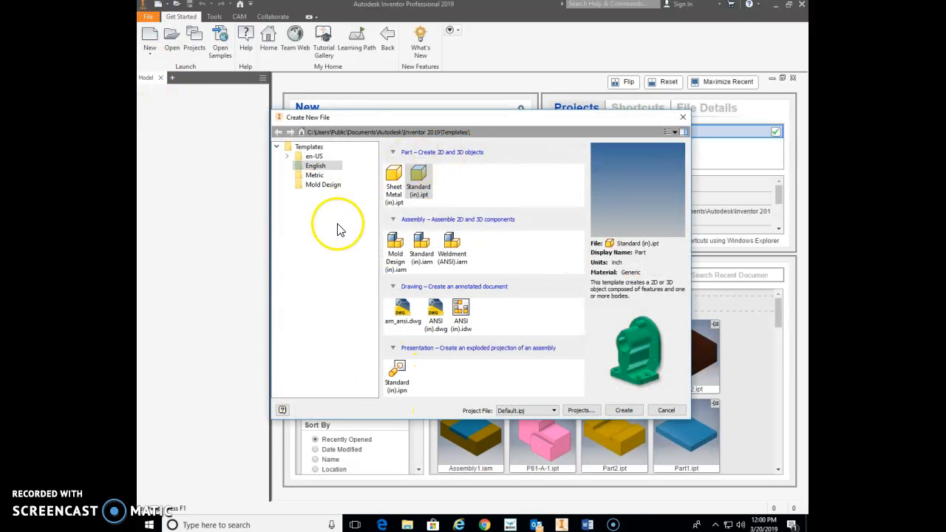
click(314, 166)
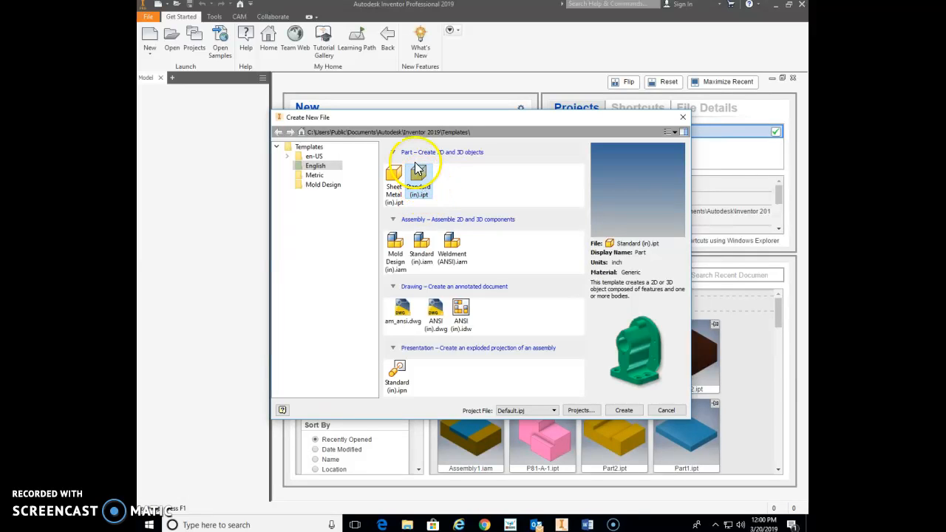
mouse_move(418, 178)
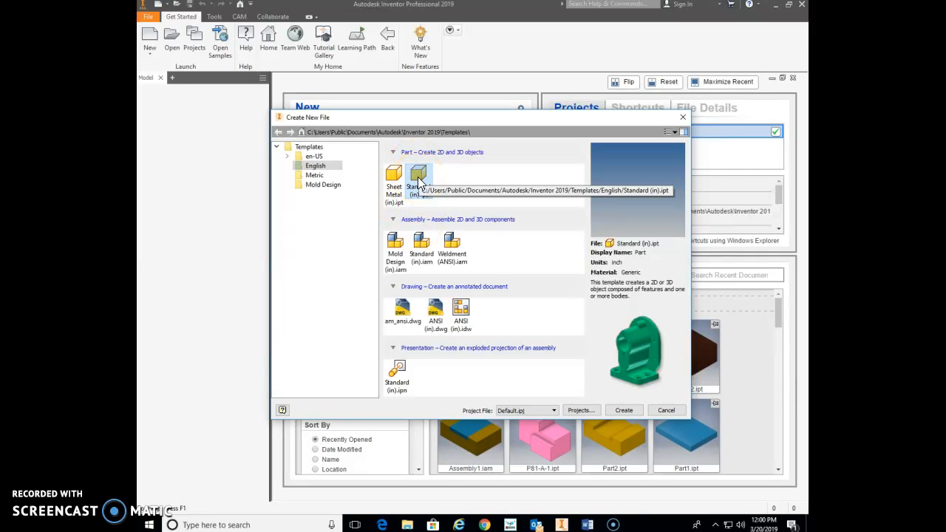
Create the part and start Sketch1 on the XZ origin plane.
click(622, 410)
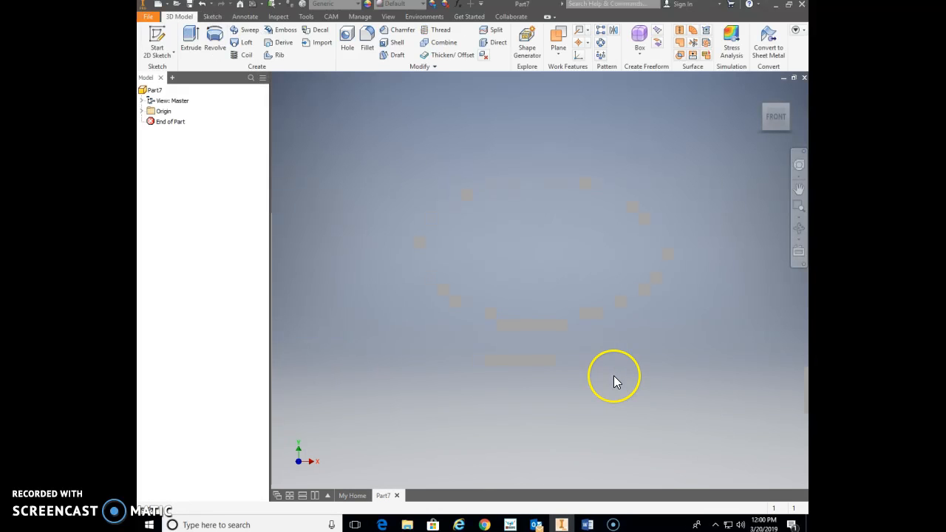
mouse_move(604, 373)
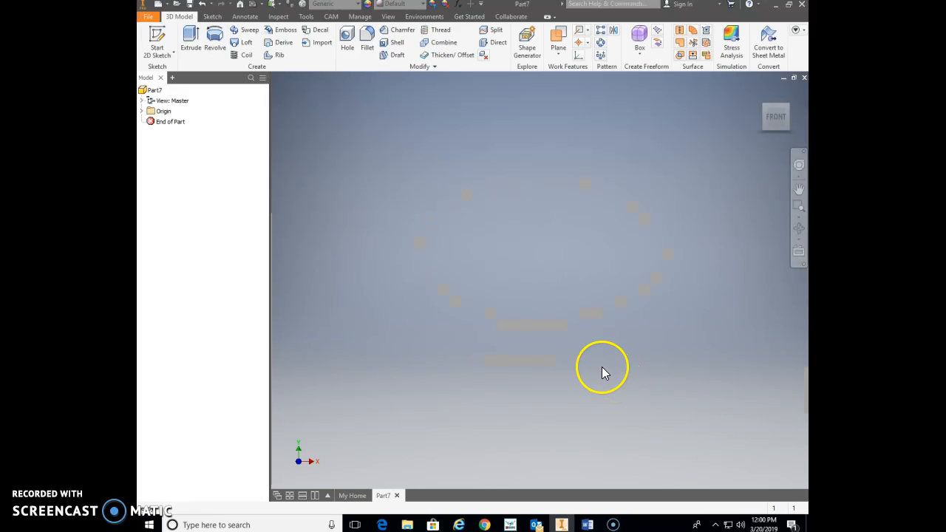
mouse_move(691, 331)
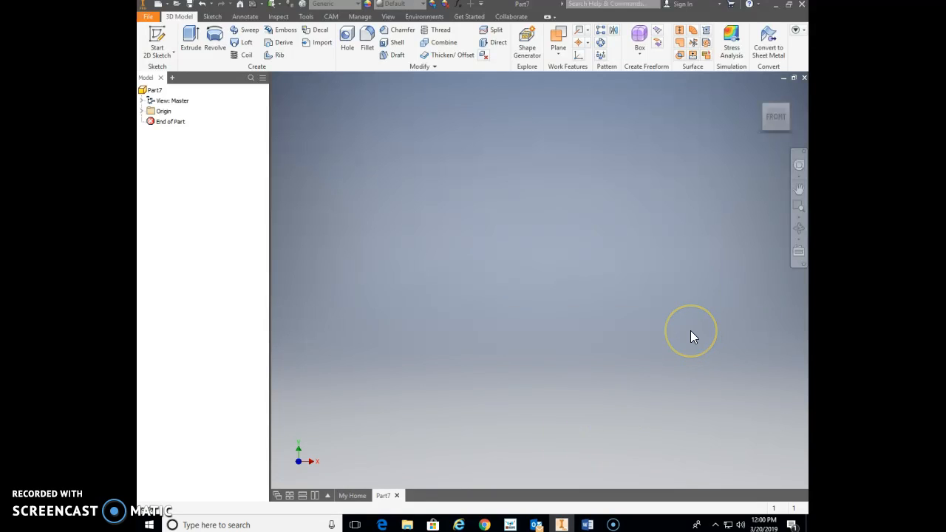
click(691, 331)
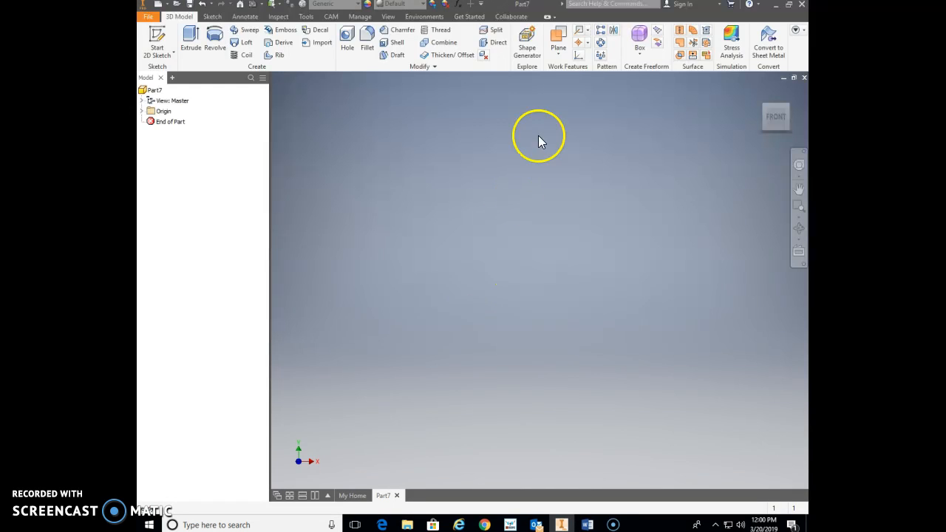
mouse_move(157, 39)
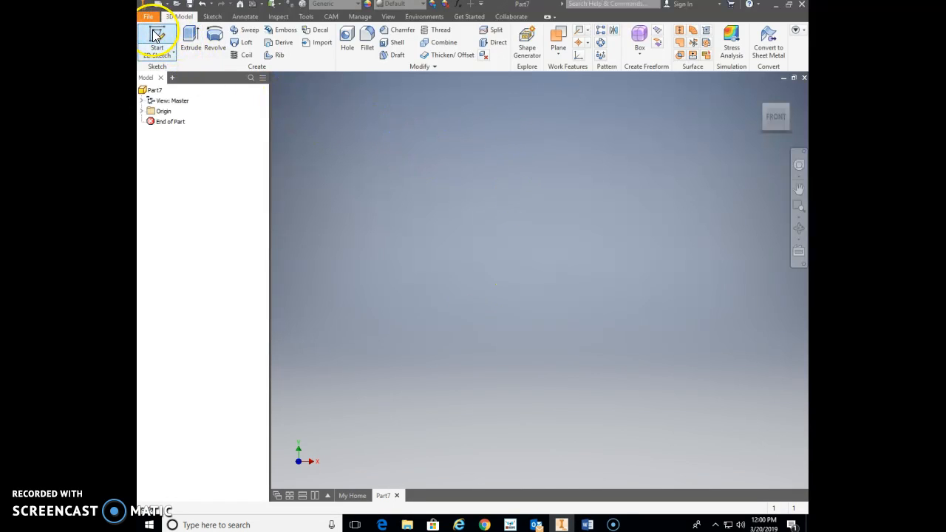
click(156, 38)
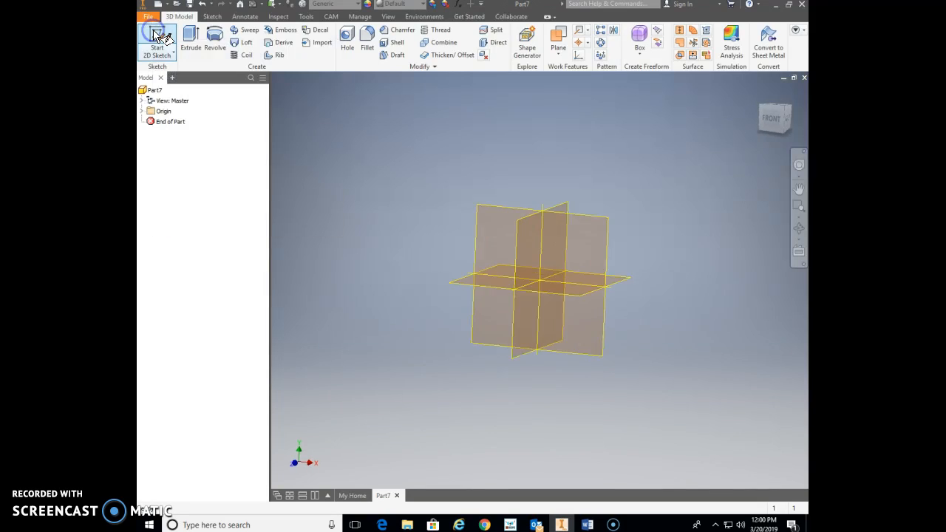
click(156, 41)
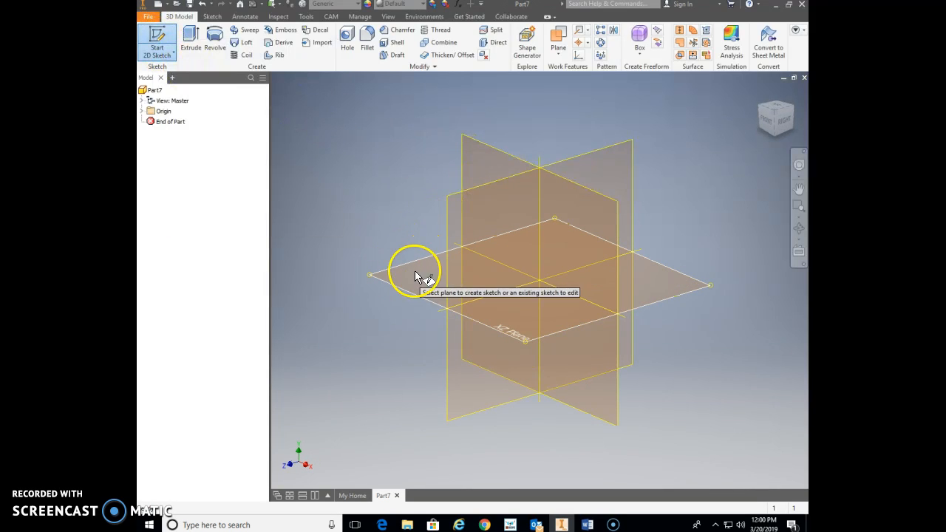
mouse_move(404, 300)
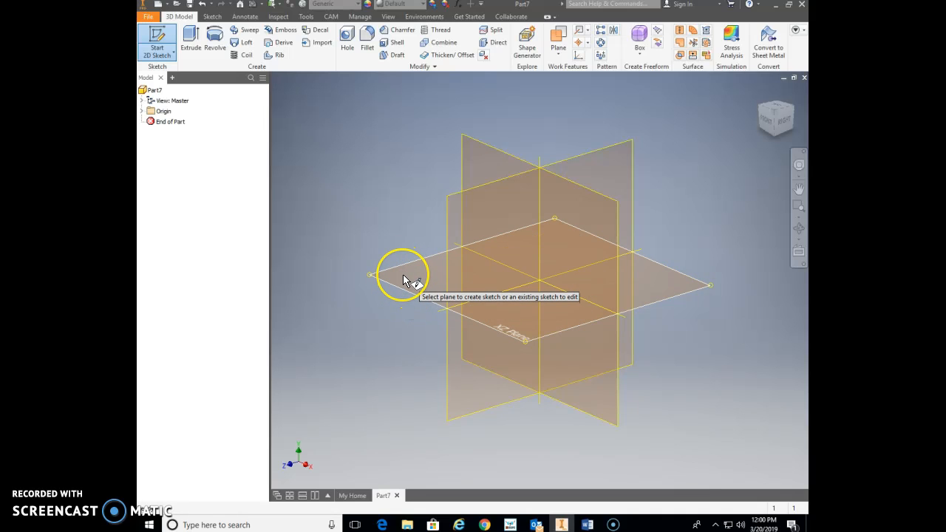
click(403, 274)
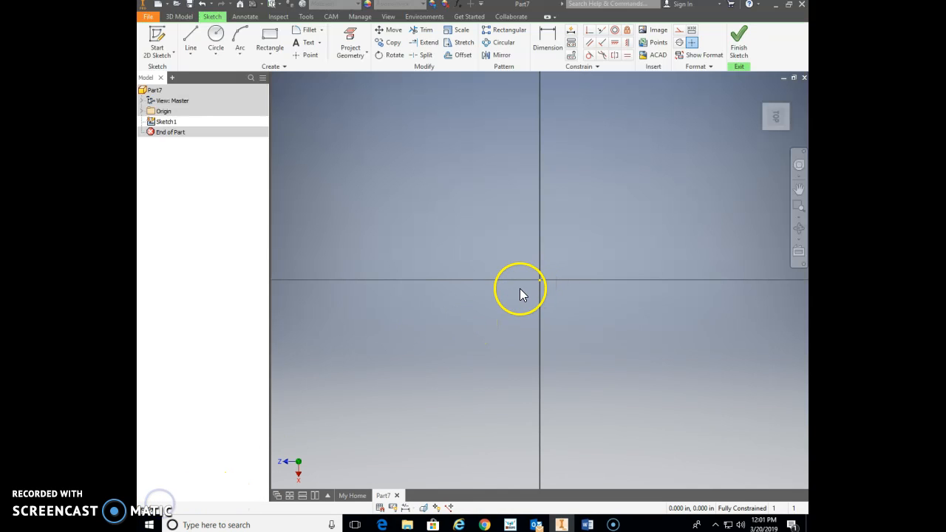
mouse_move(391, 163)
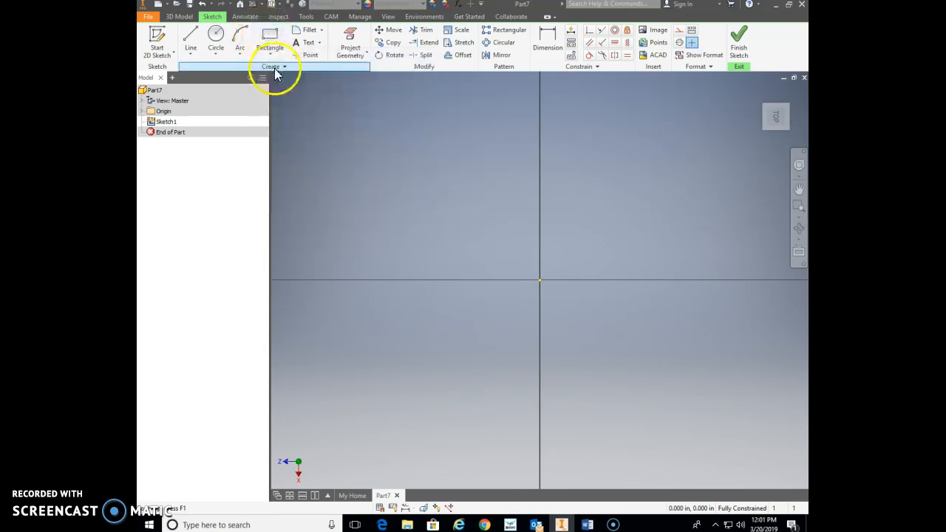
Draw a two-point rectangle spanning the sketch origin.
click(269, 35)
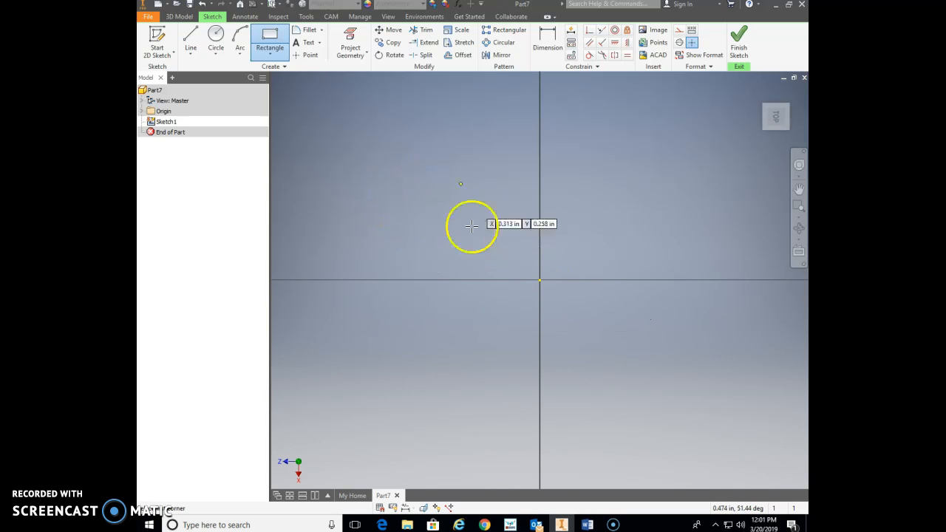
drag(471, 224, 679, 370)
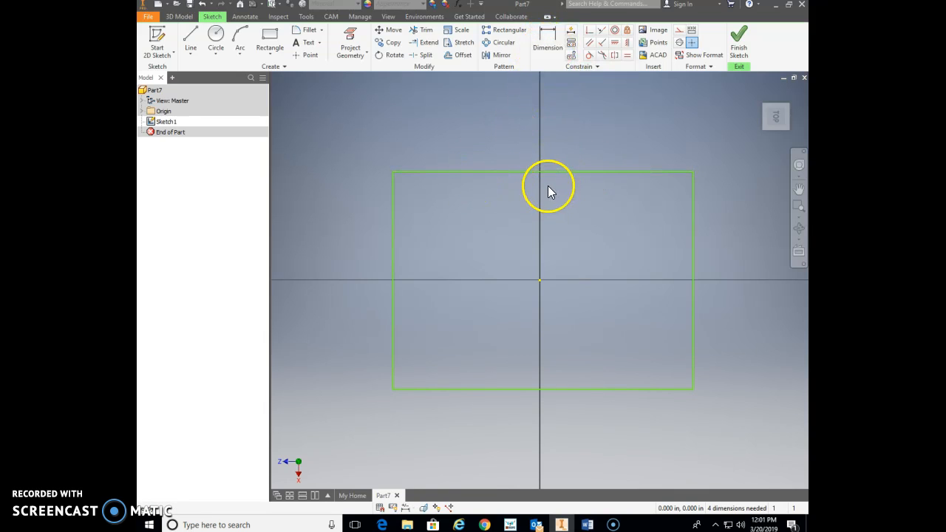
mouse_move(487, 277)
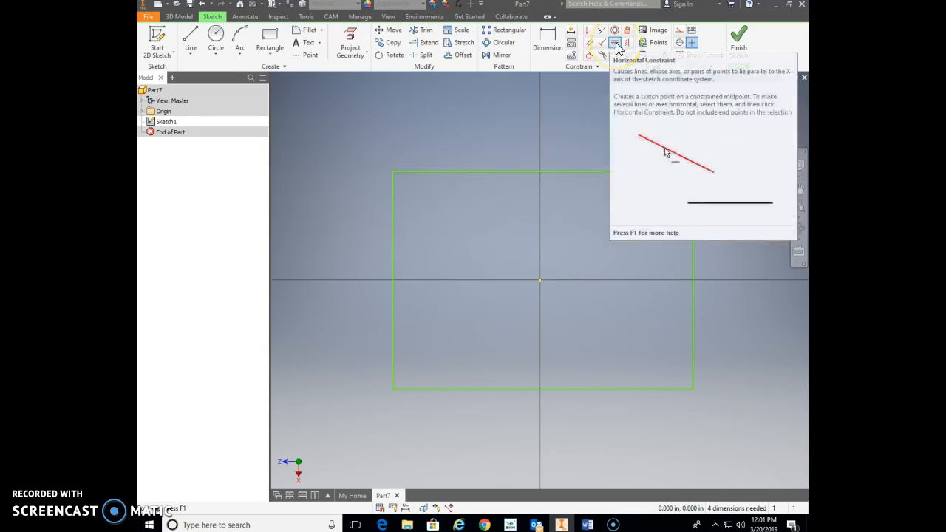
mouse_move(627, 43)
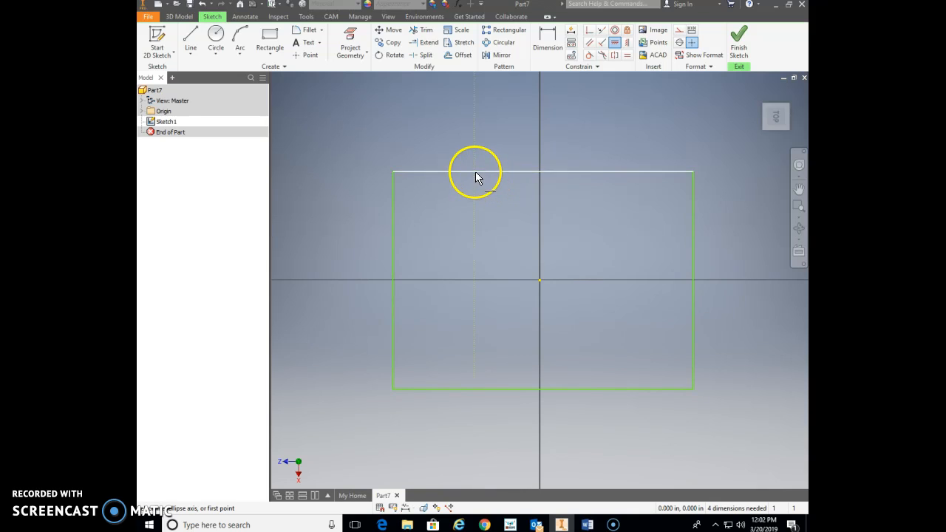
mouse_move(589, 175)
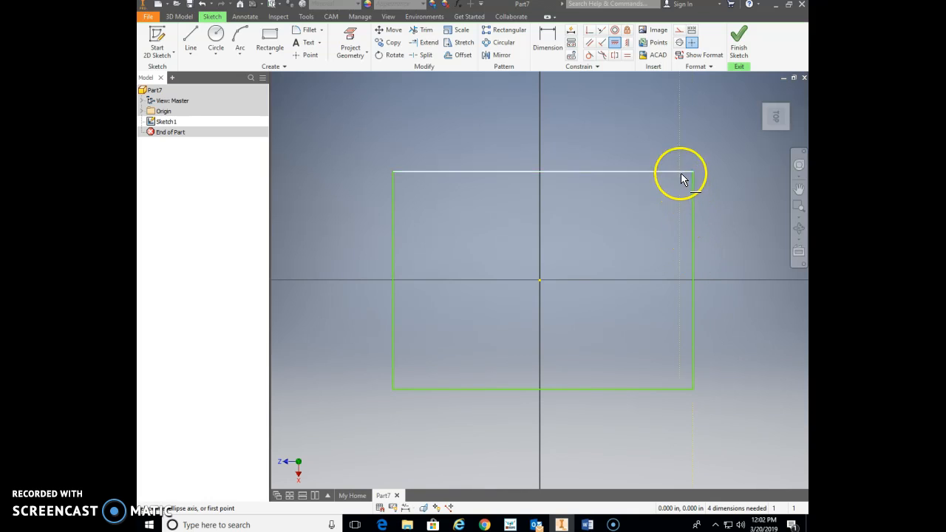
mouse_move(567, 179)
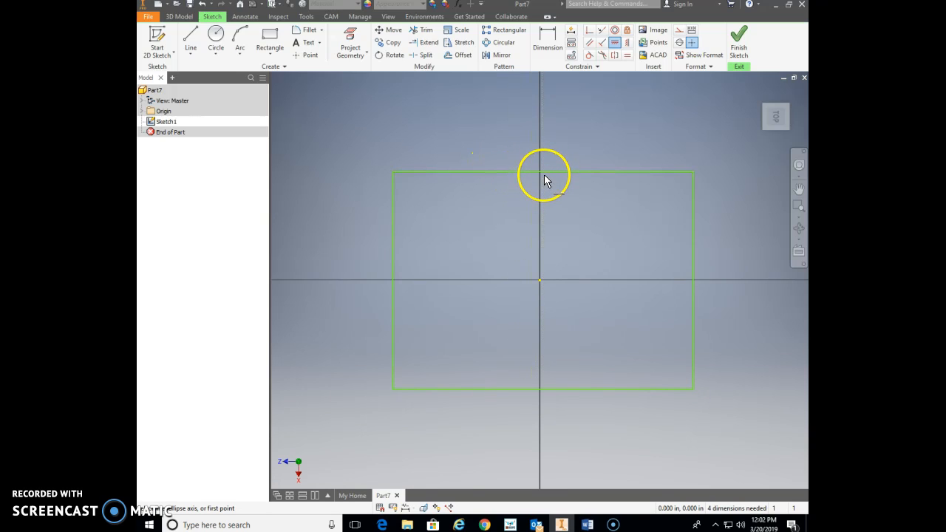
Pick the top-edge midpoint for a vertical alignment with the origin.
click(543, 172)
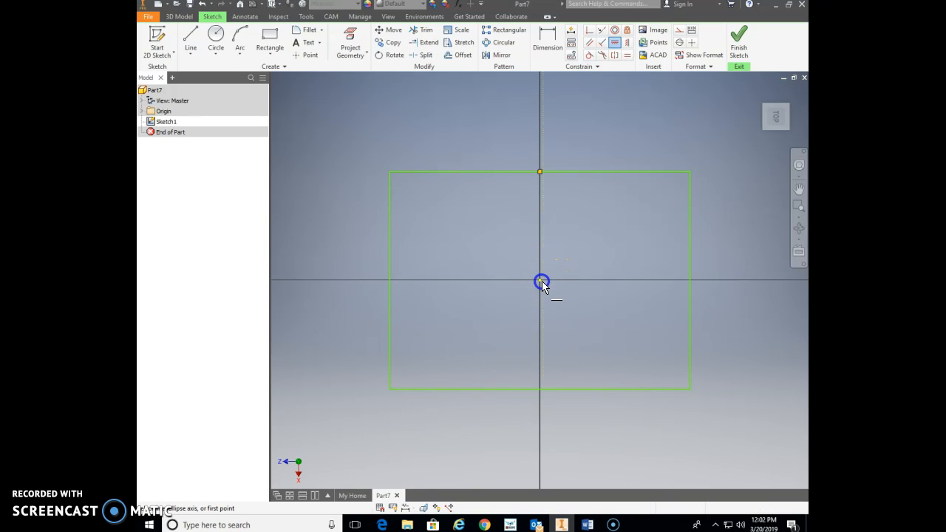
Align the midpoint with the origin so the rectangle is centered both ways.
click(540, 282)
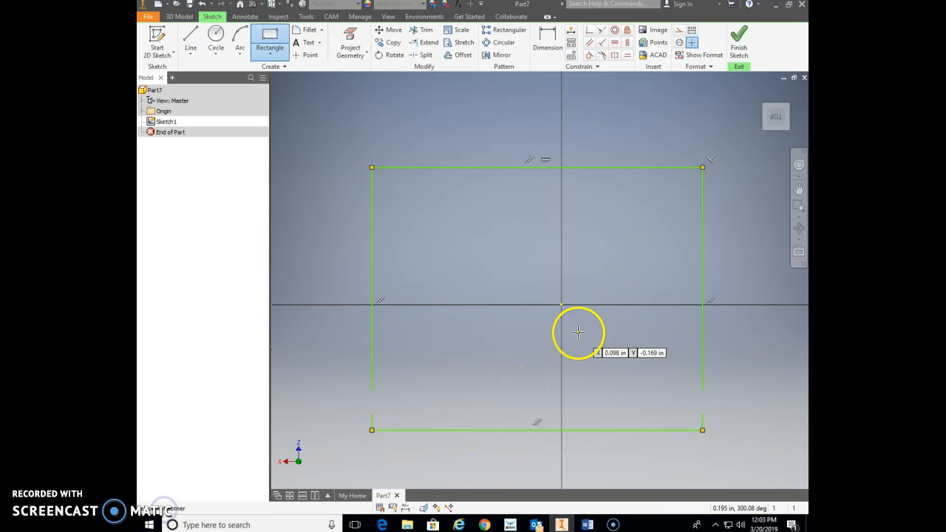
click(614, 41)
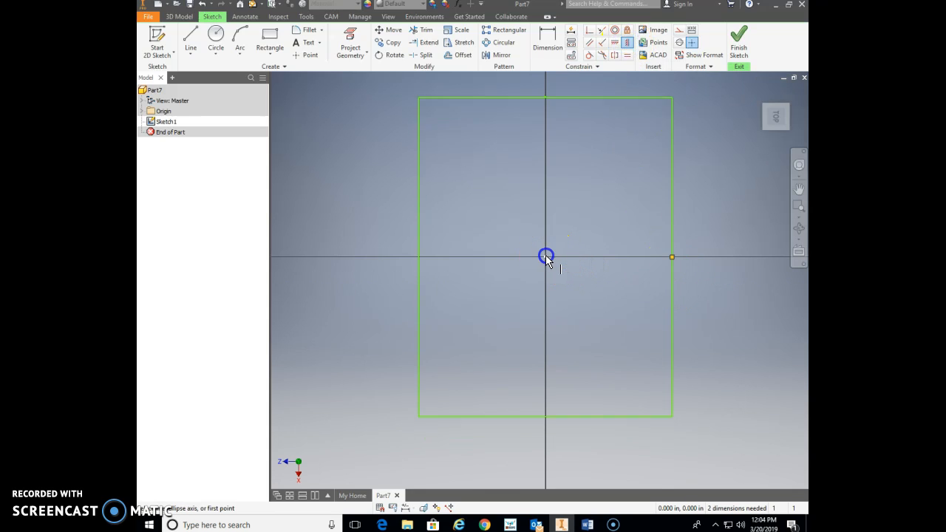
mouse_move(652, 229)
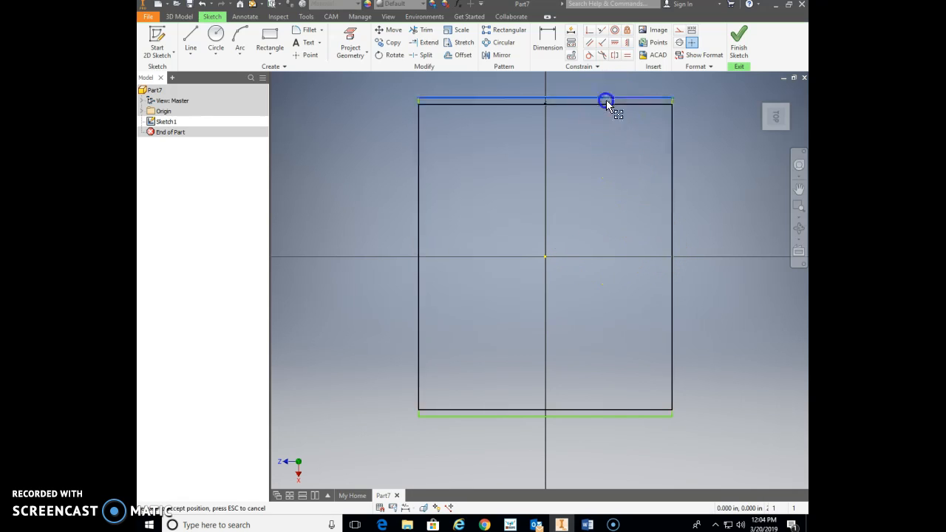
drag(606, 102, 597, 227)
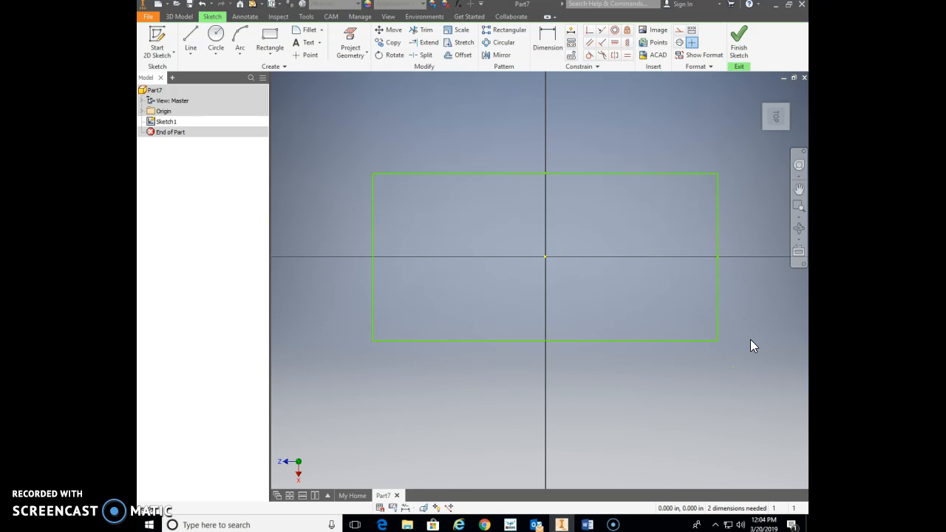
mouse_move(678, 259)
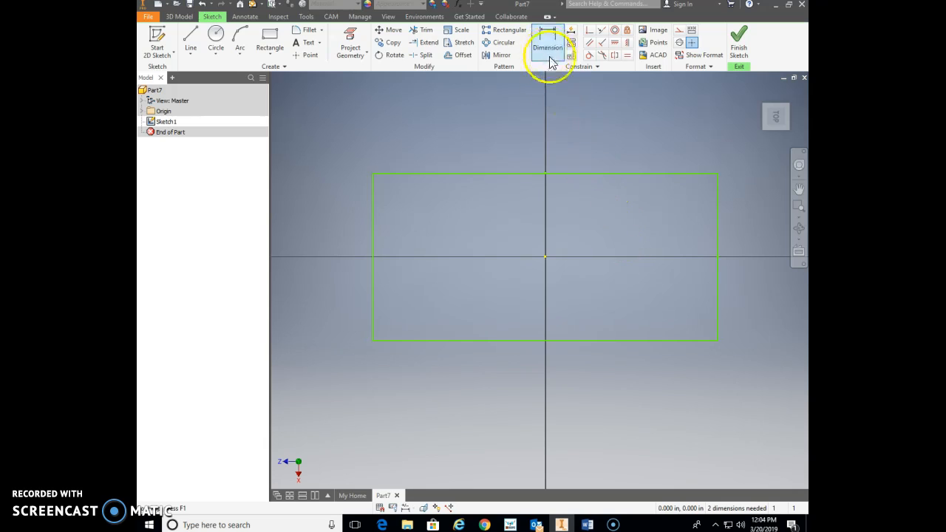
mouse_move(547, 38)
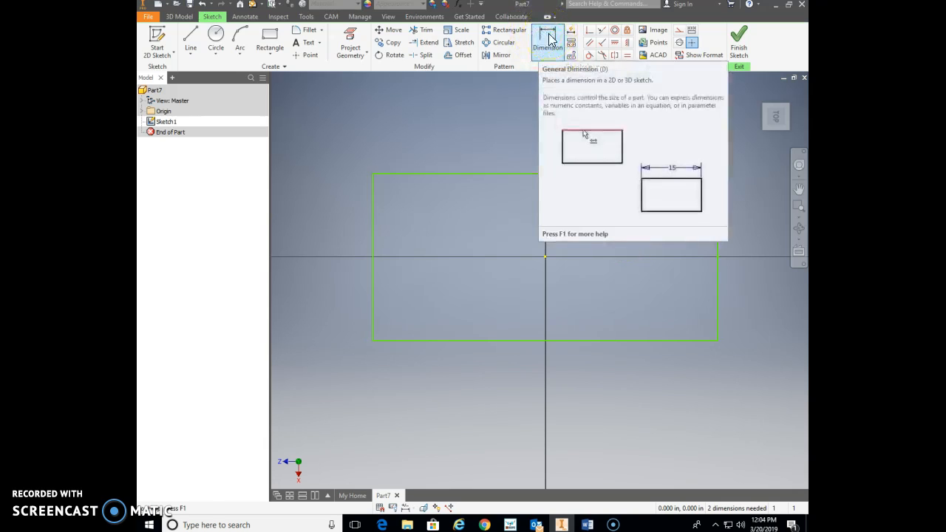
Place a width dimension above the top edge and enter 2.00.
click(548, 37)
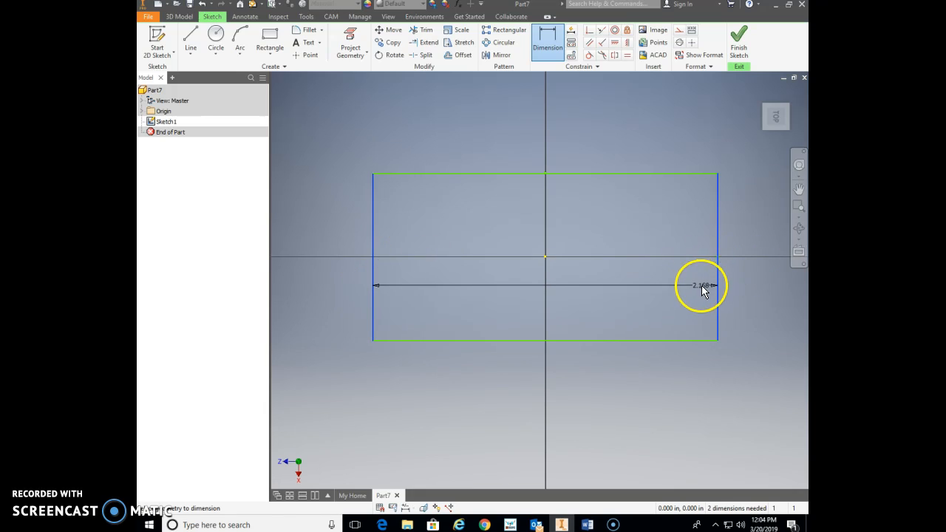
drag(701, 286, 569, 118)
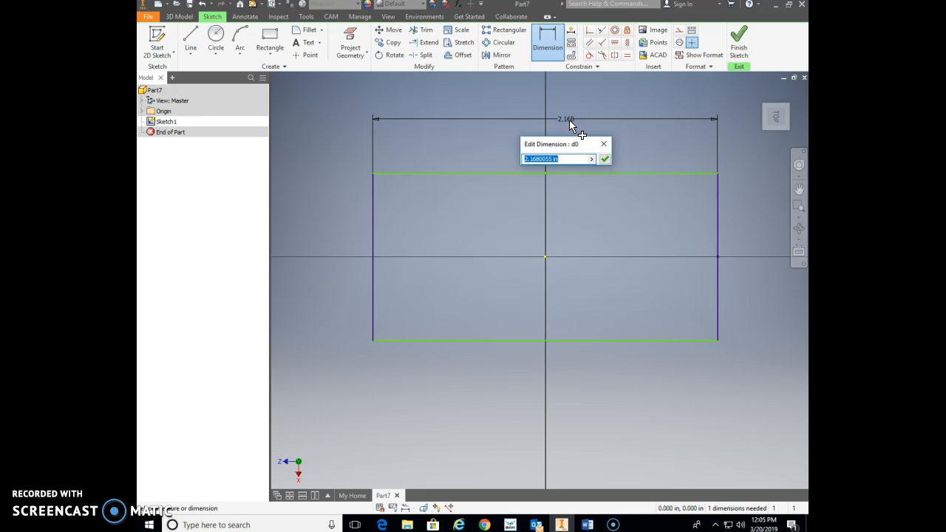
text(2.00)
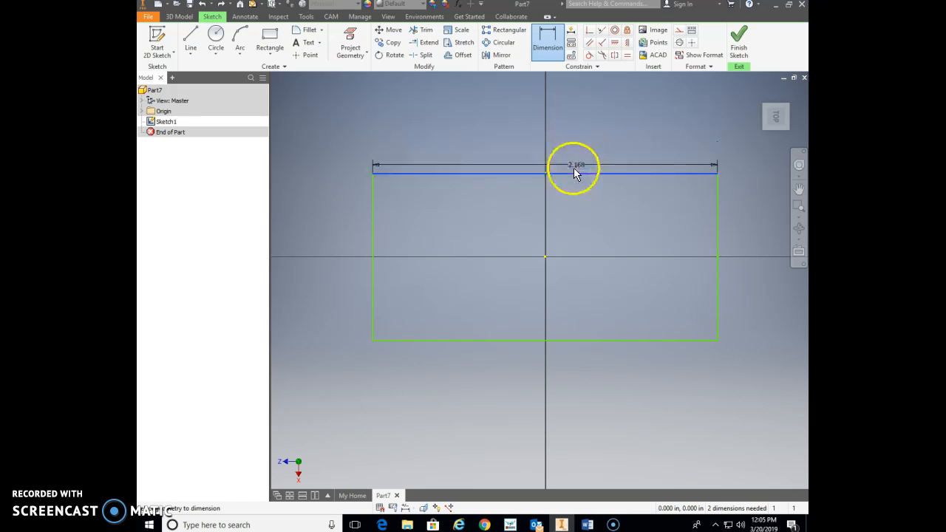
Drag the pending width dimension preview higher before abandoning it.
drag(576, 165, 588, 124)
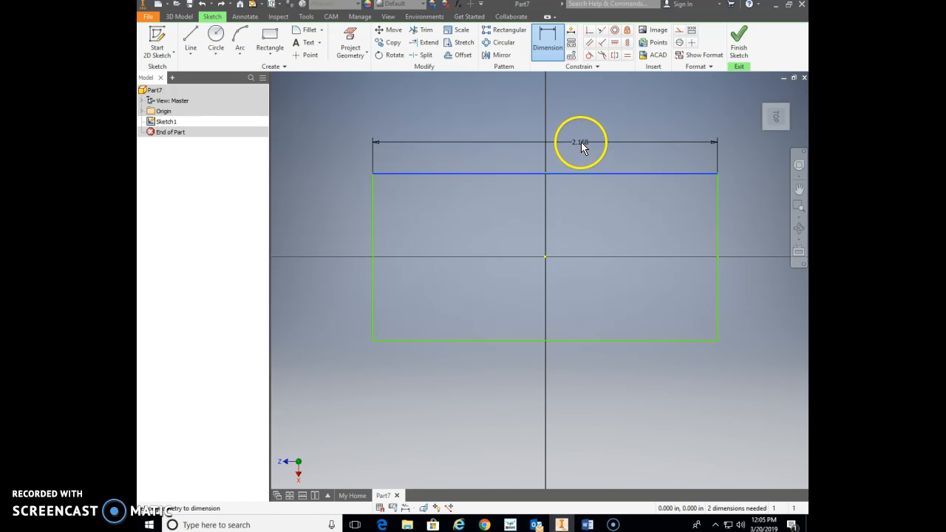
drag(581, 142, 578, 124)
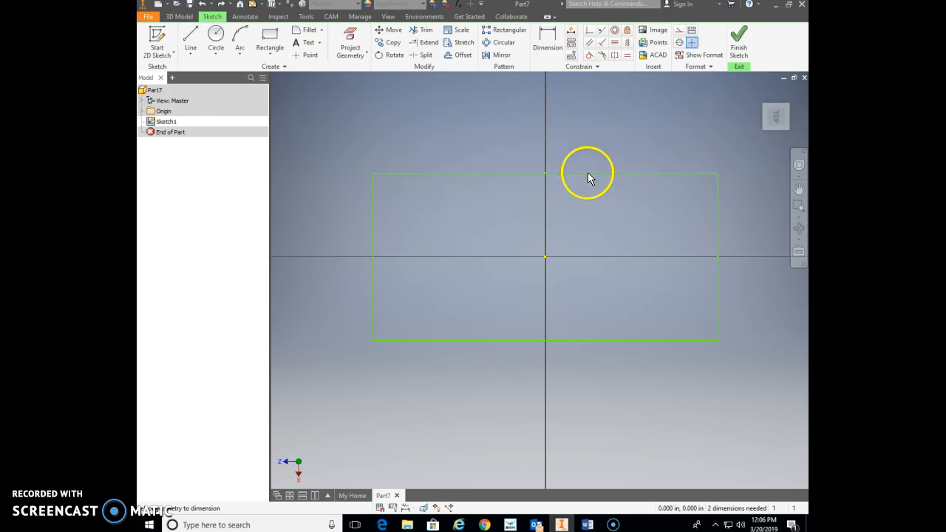
mouse_move(582, 135)
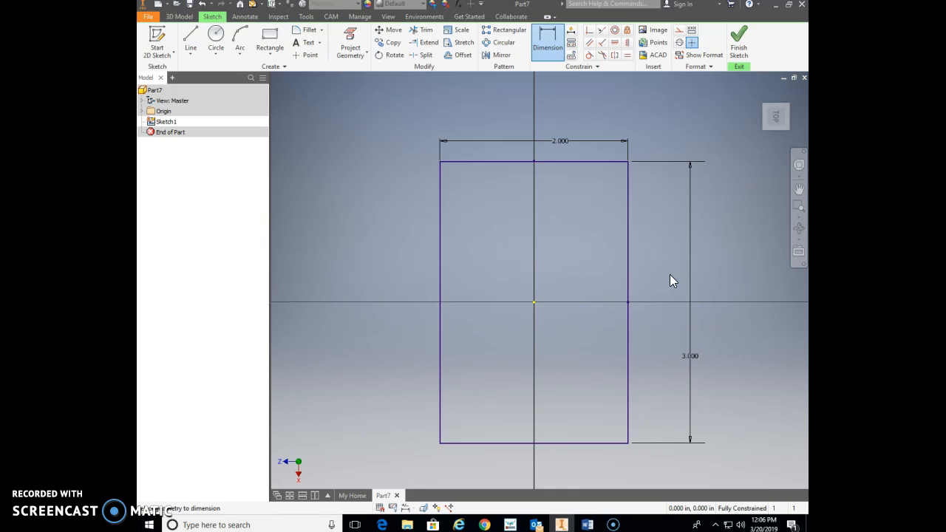
mouse_move(684, 334)
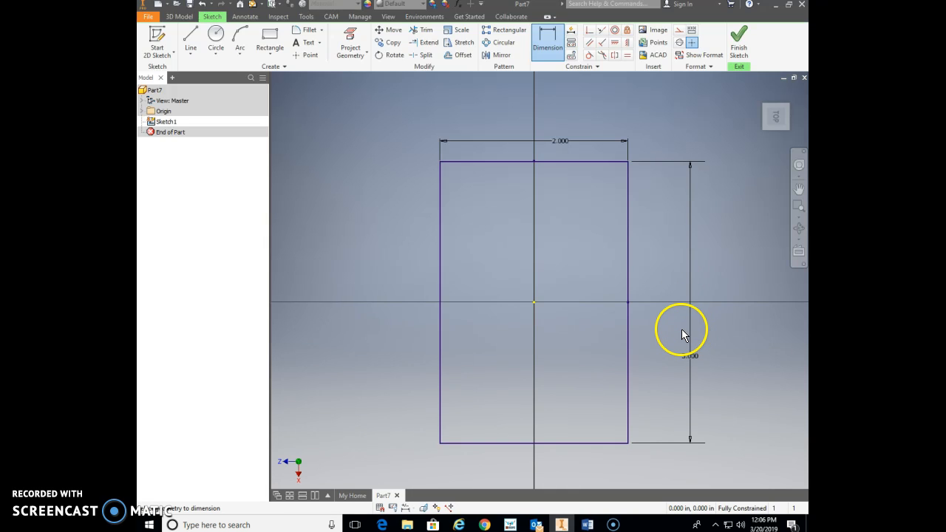
mouse_move(535, 159)
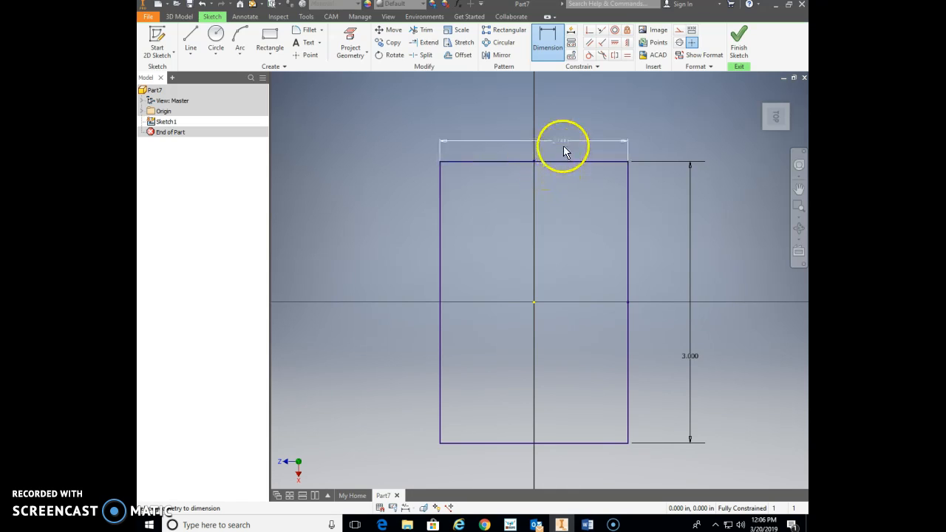
Select the 2.000 width dimension on the fully constrained 2 x 3 rectangle.
click(562, 148)
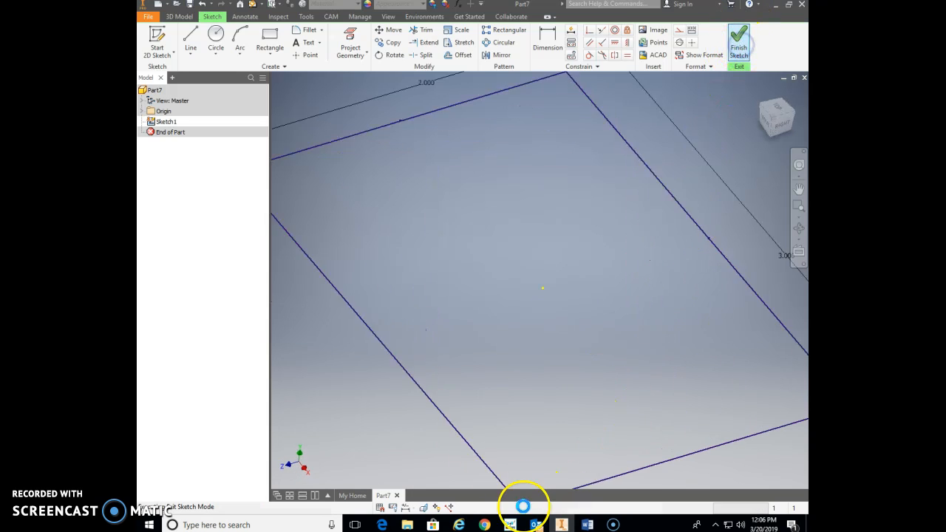
Finish the sketch and extrude the profile symmetrically 0.5 in as Extrusion1.
click(738, 41)
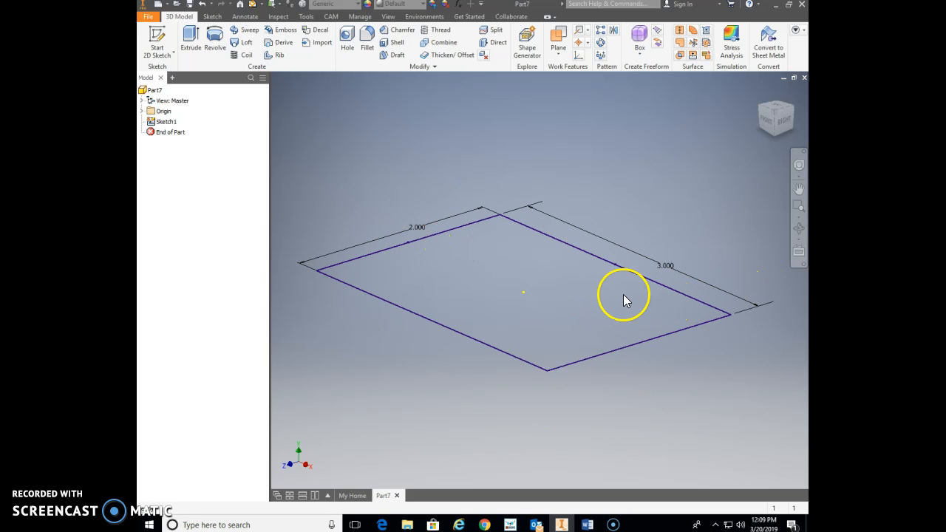
mouse_move(260, 334)
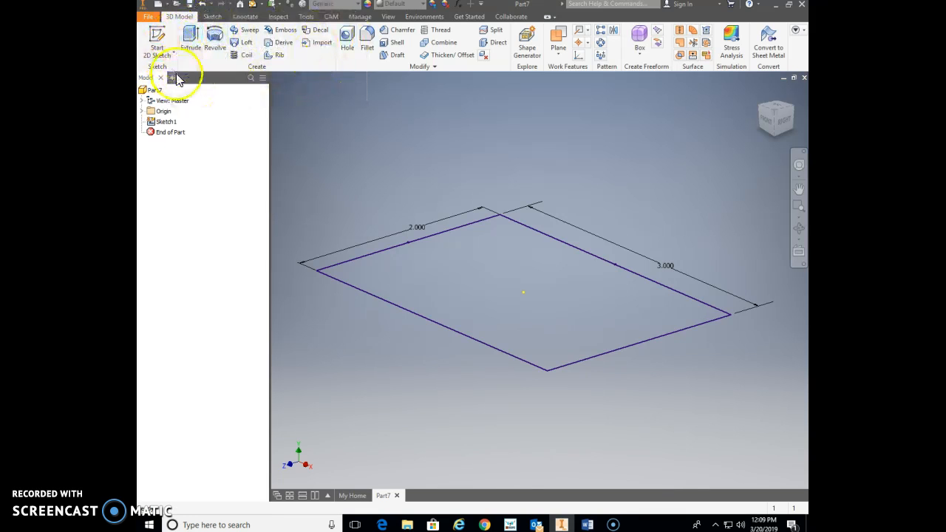
mouse_move(190, 37)
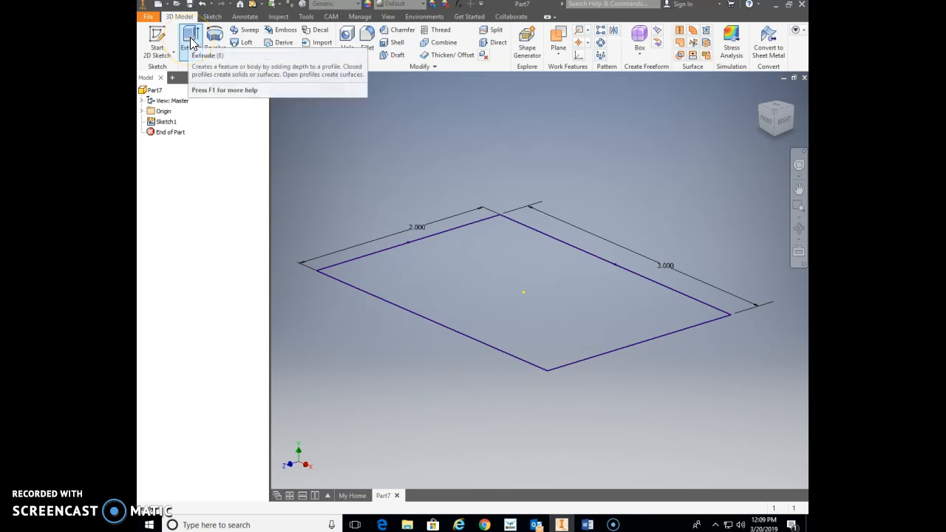
click(190, 37)
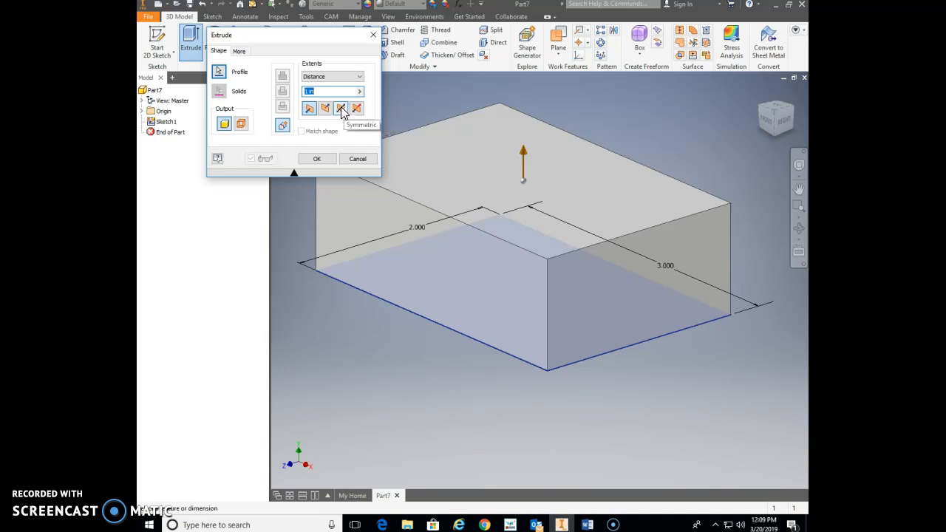
click(341, 108)
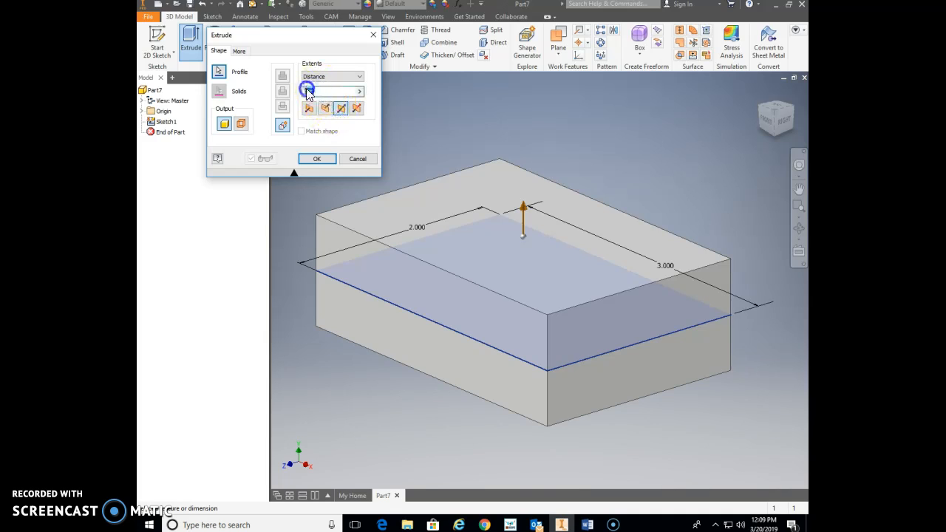
click(329, 90)
text(.5)
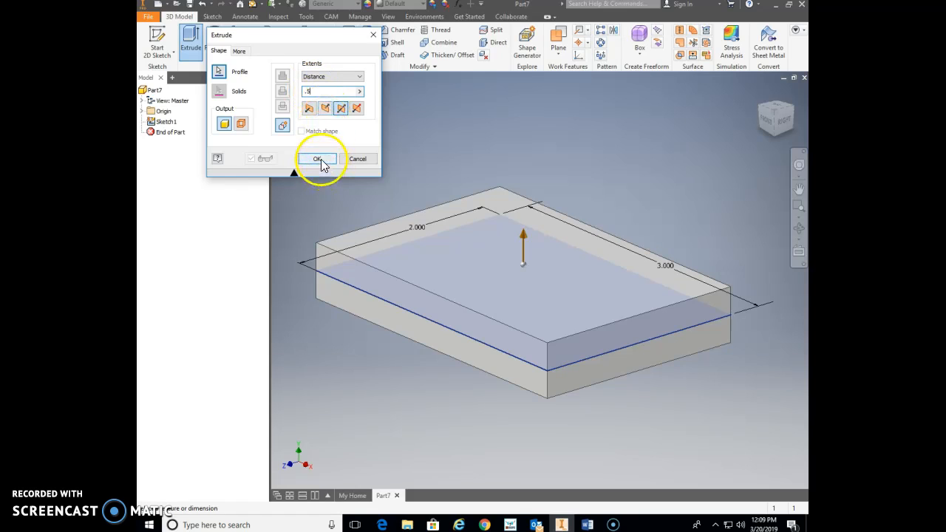
click(316, 158)
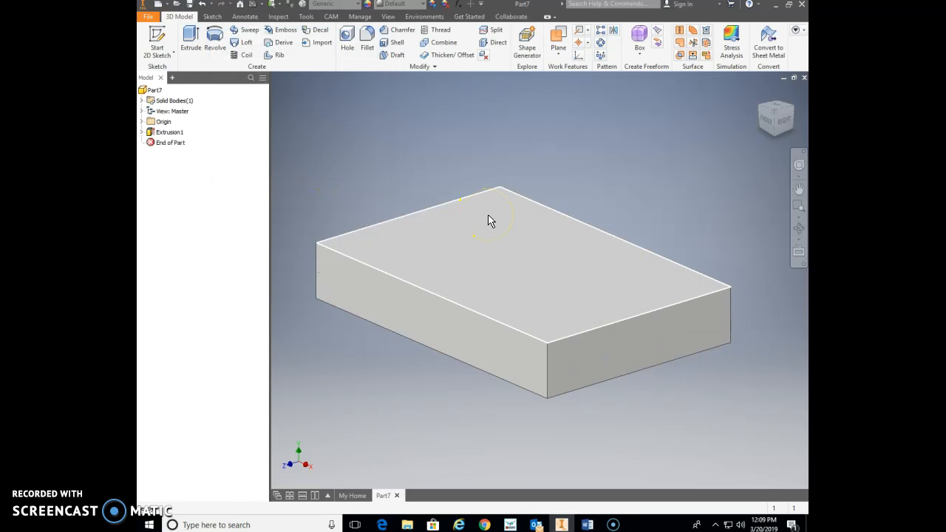
click(492, 221)
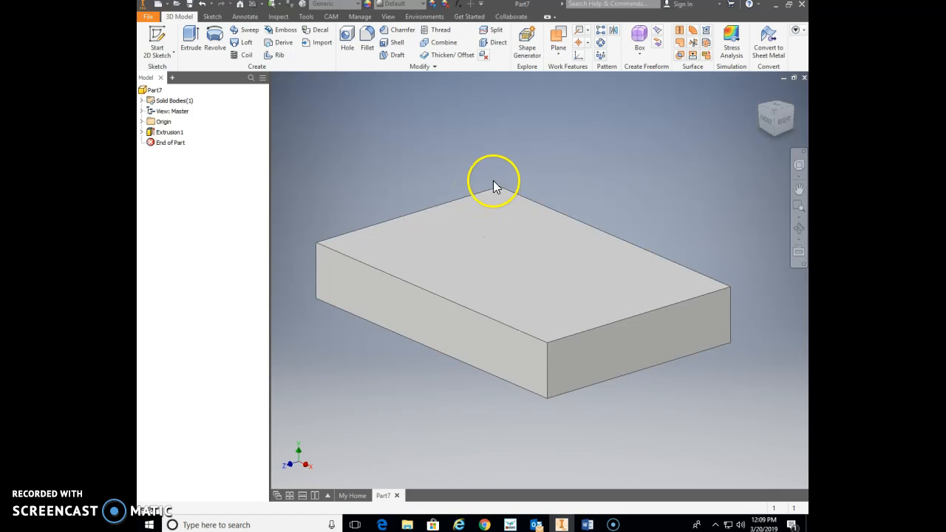
mouse_move(318, 71)
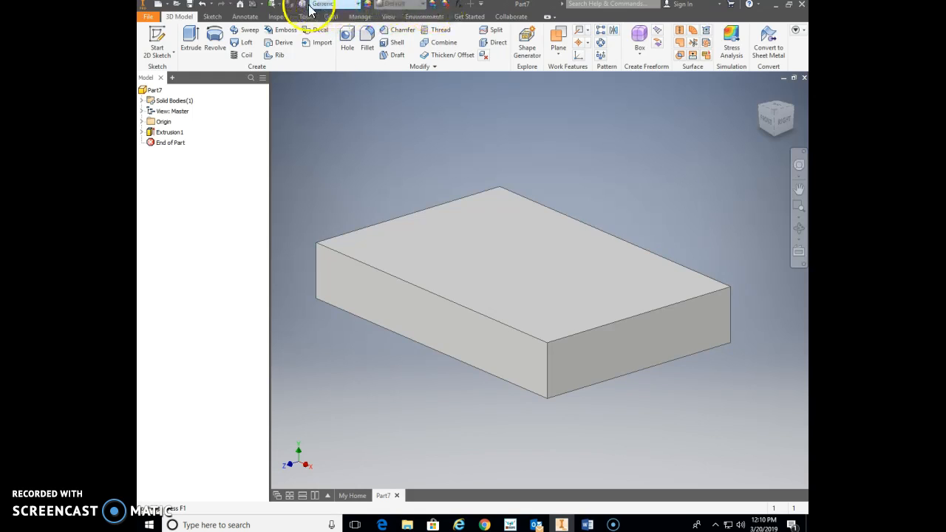
mouse_move(302, 6)
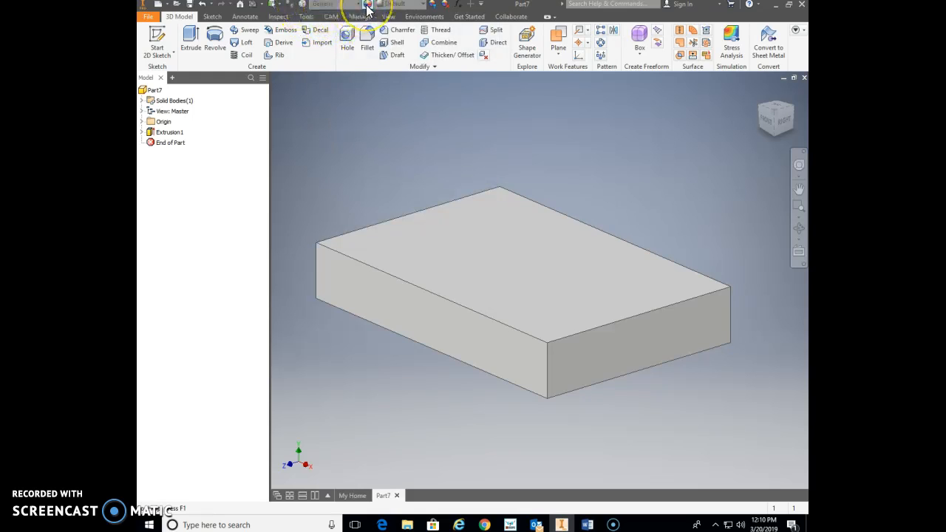
mouse_move(367, 5)
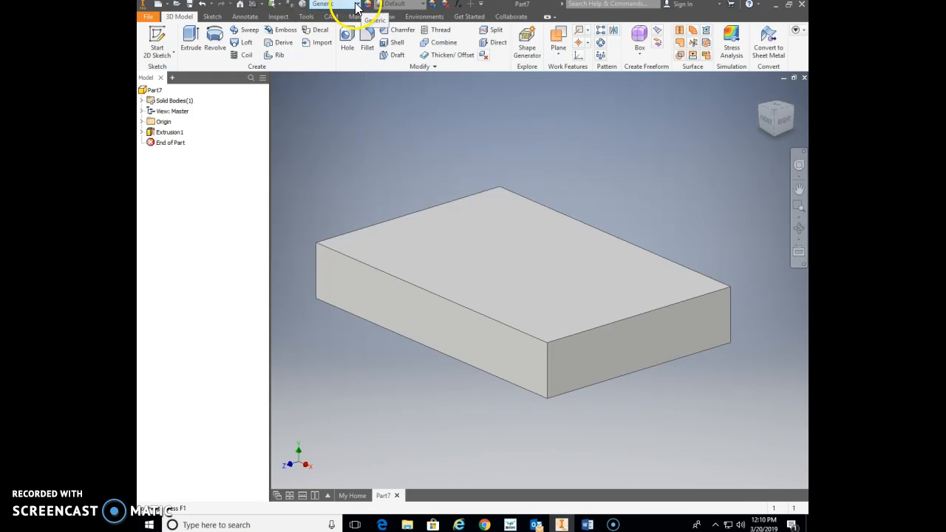
click(358, 5)
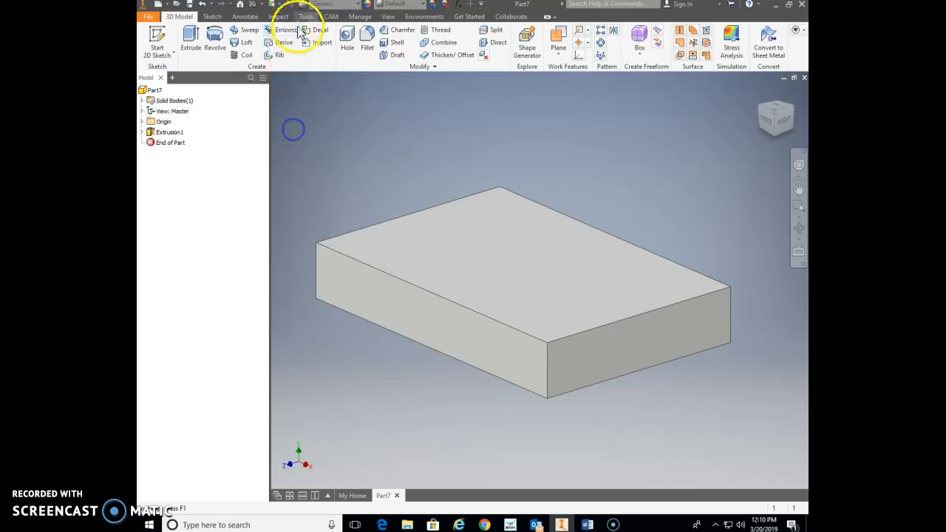
mouse_move(303, 6)
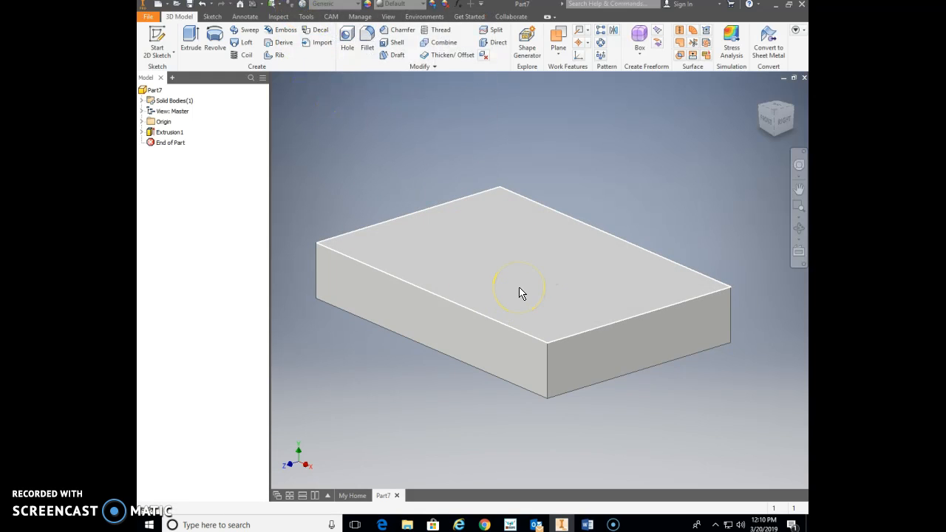
click(517, 288)
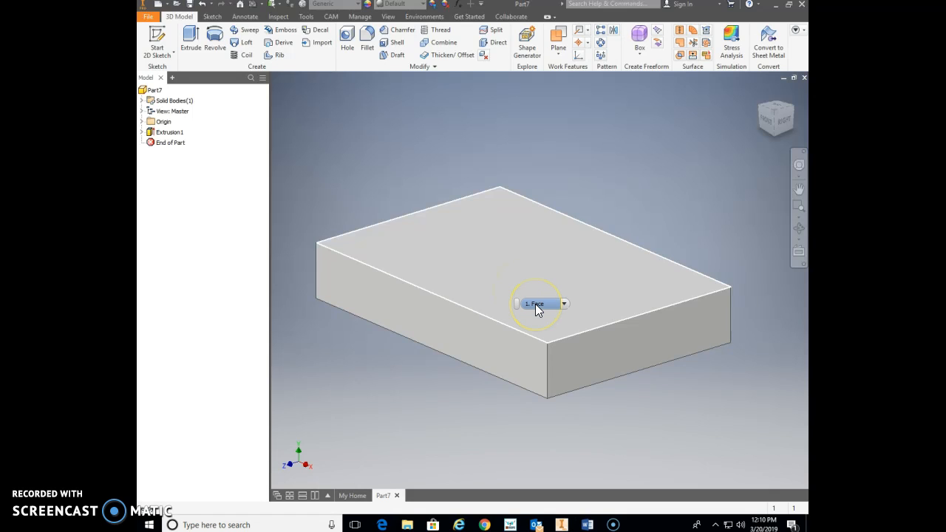
click(362, 4)
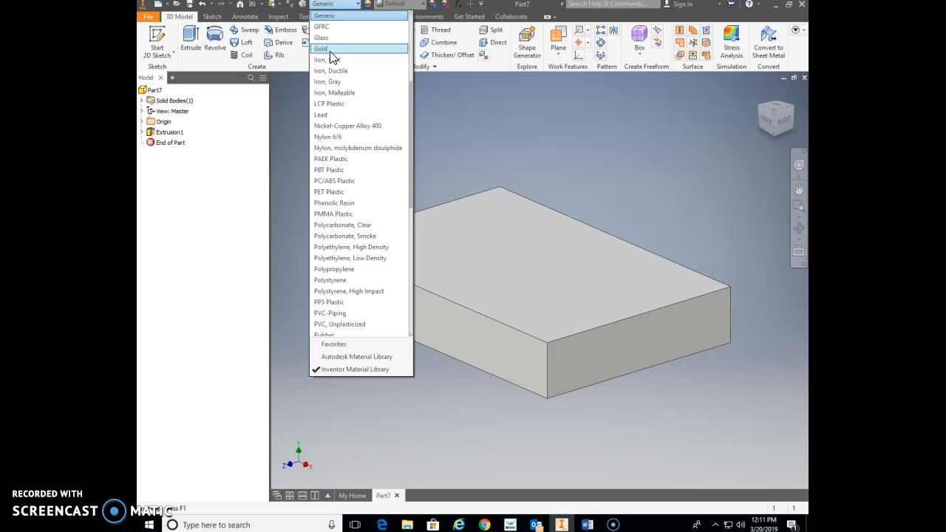
mouse_move(333, 214)
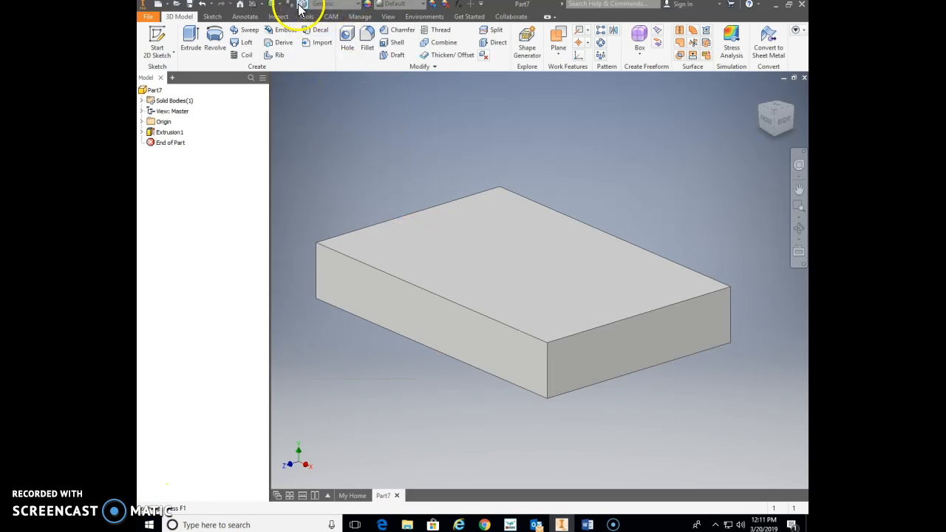
mouse_move(306, 5)
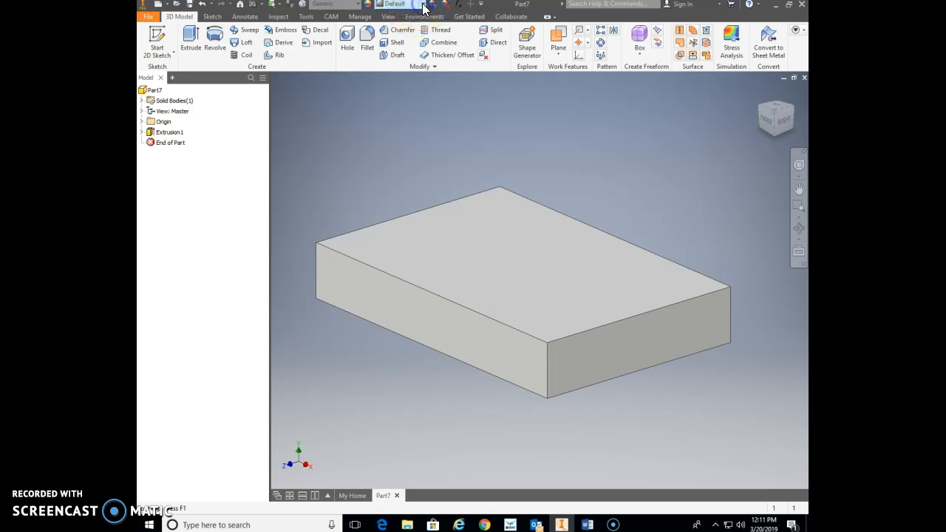
Try Canary and Cyan appearances, then set the block to Light Red.
click(425, 3)
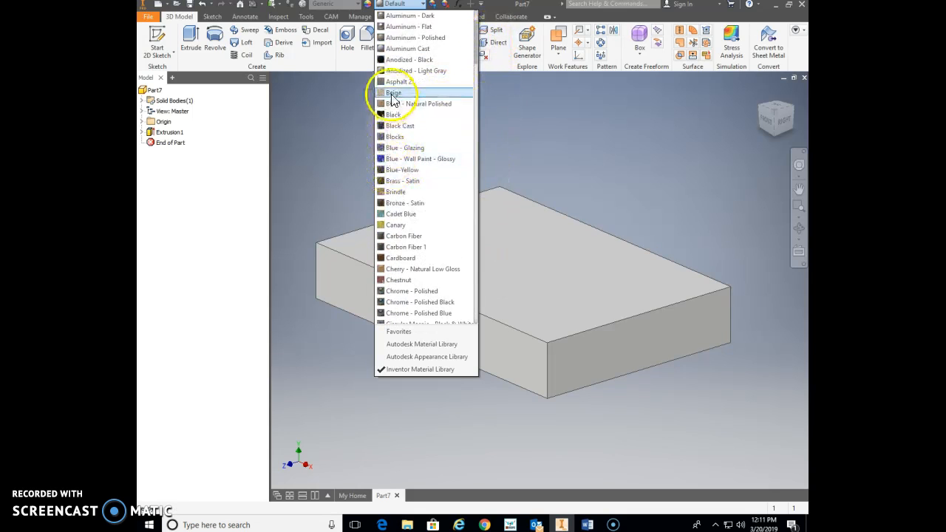
click(393, 92)
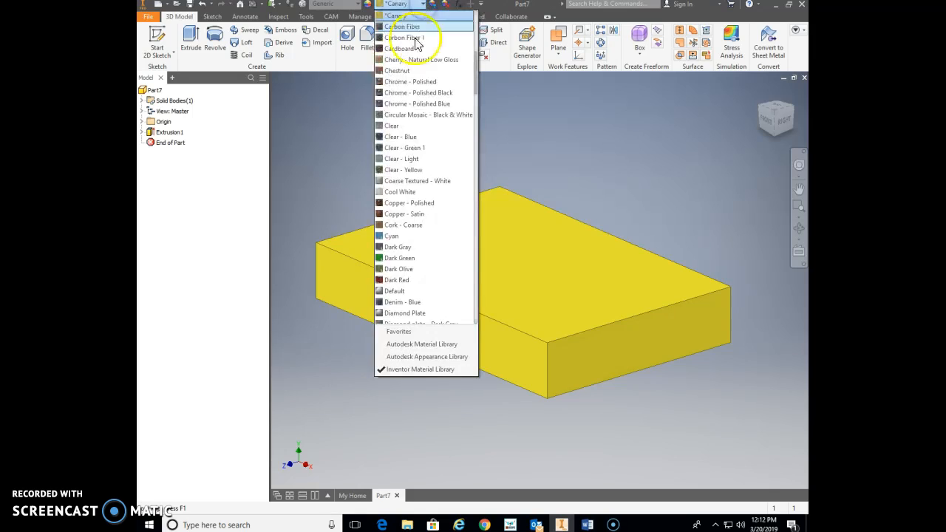
click(391, 235)
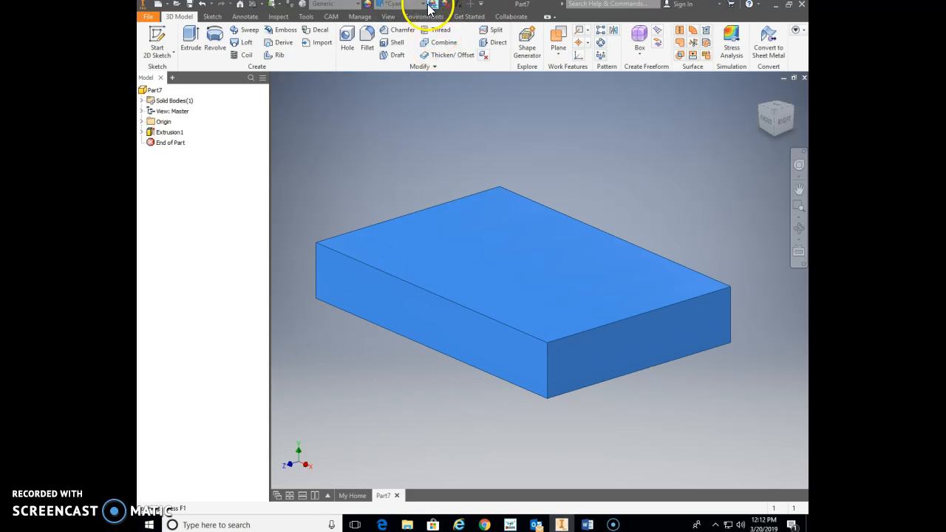
click(424, 4)
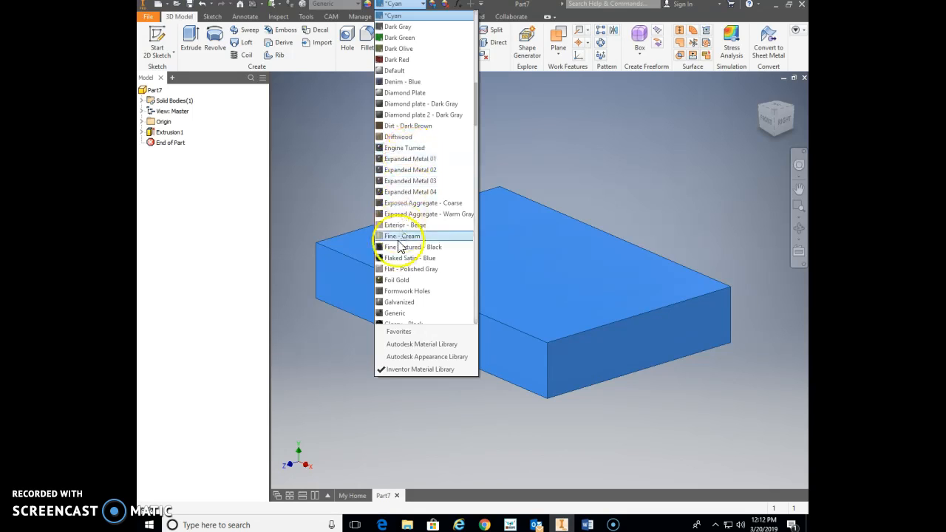
click(396, 279)
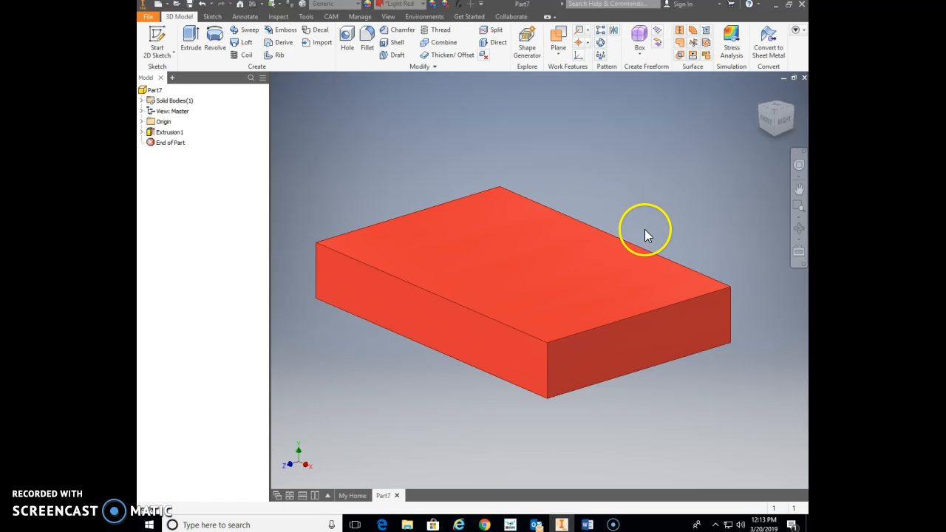
mouse_move(591, 213)
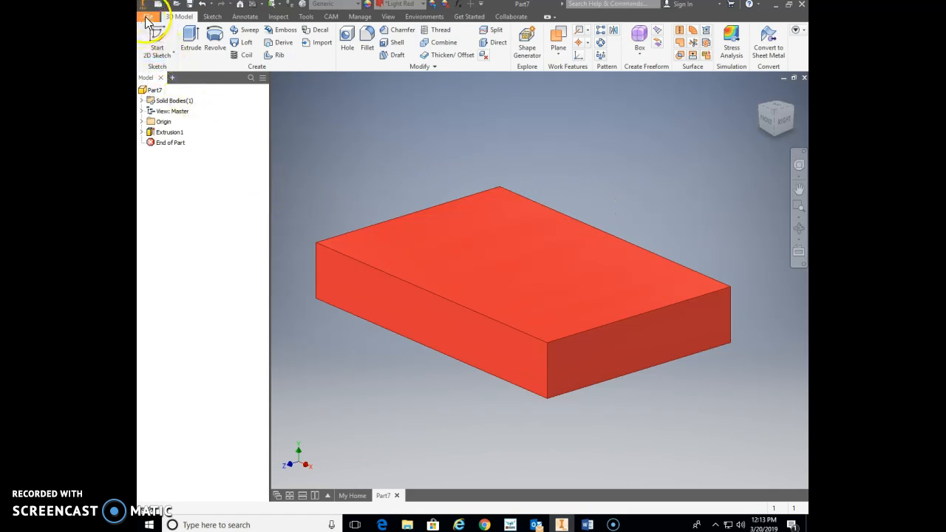
Start saving the Light Red block for the first time via File > Save.
click(148, 17)
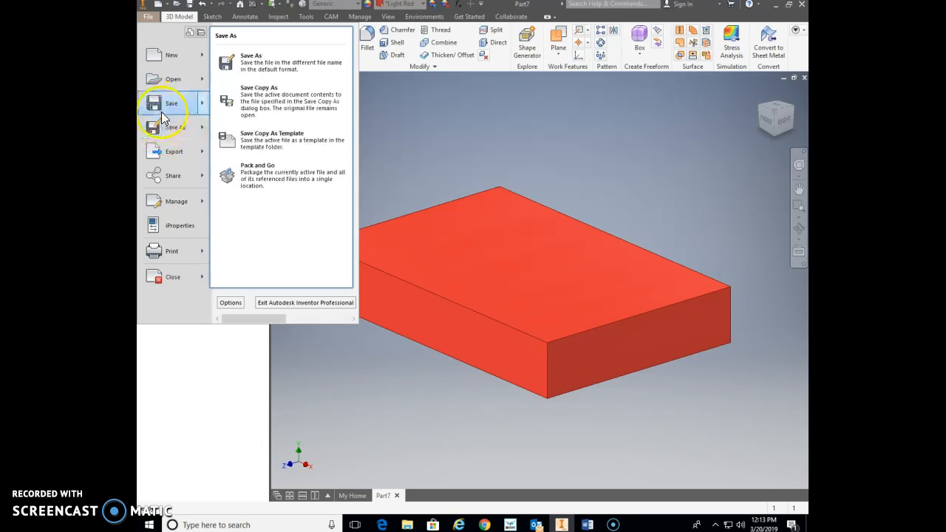
click(172, 102)
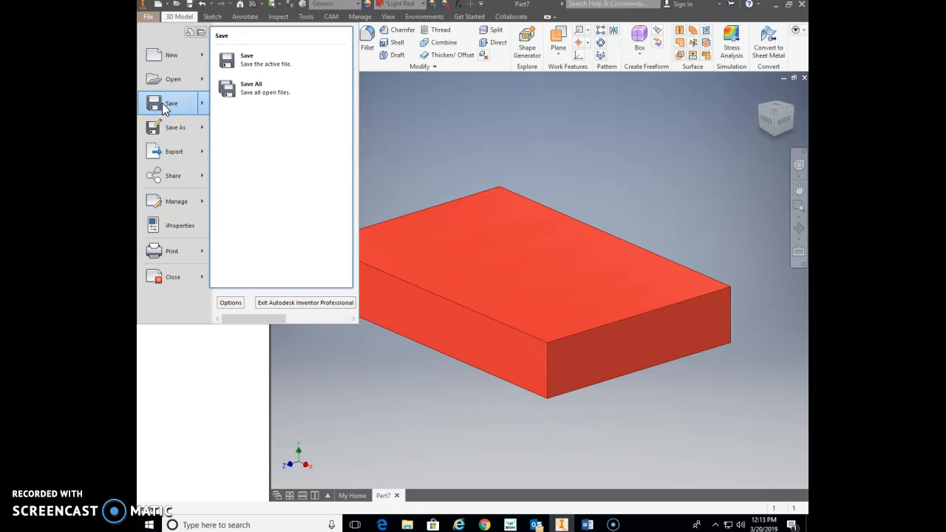
click(175, 127)
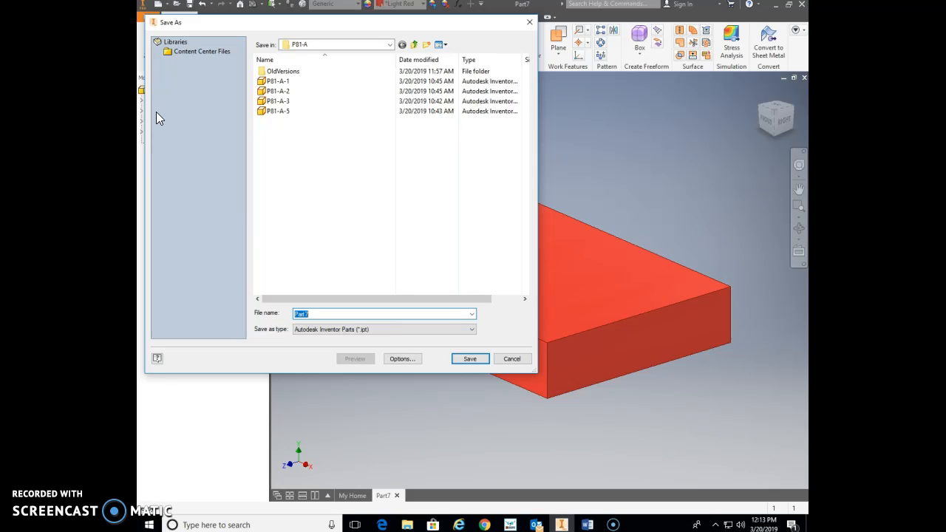
Browse the save location into CAD 1-2 > 5th Hour.
click(390, 45)
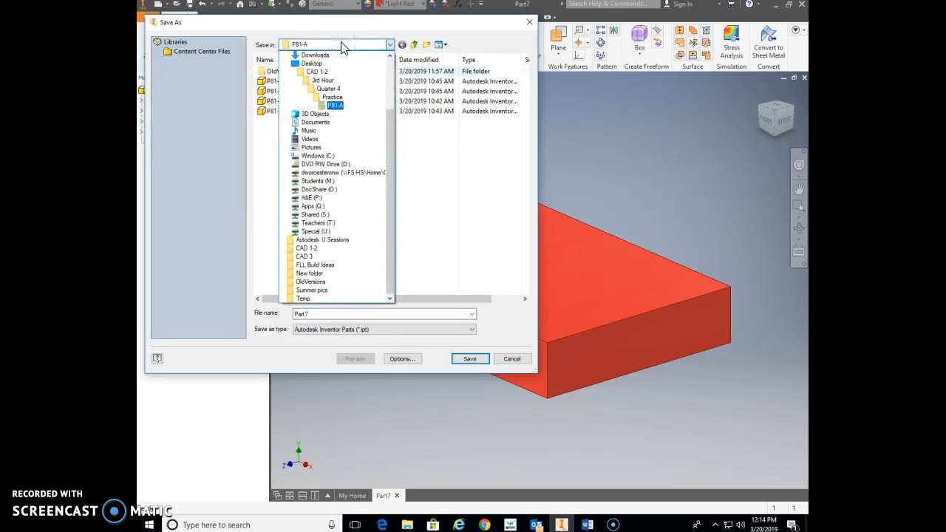
click(318, 72)
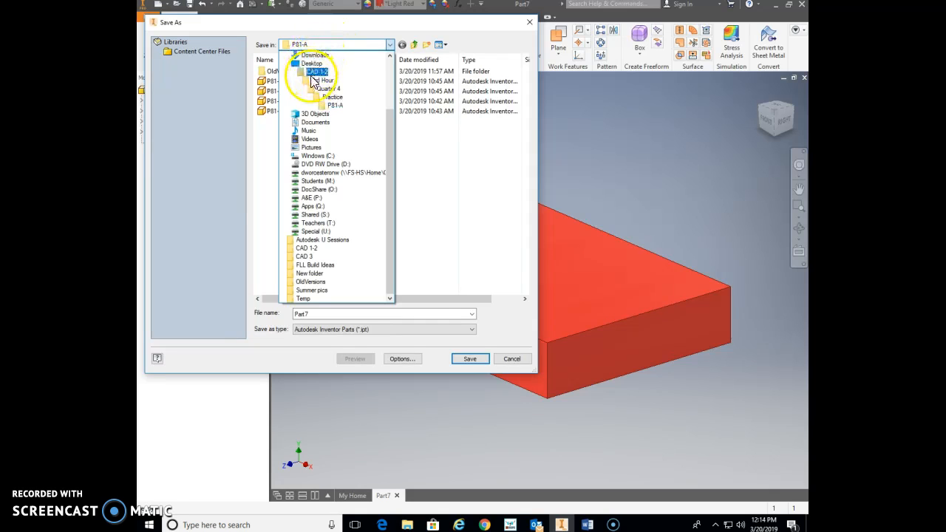
double_click(315, 80)
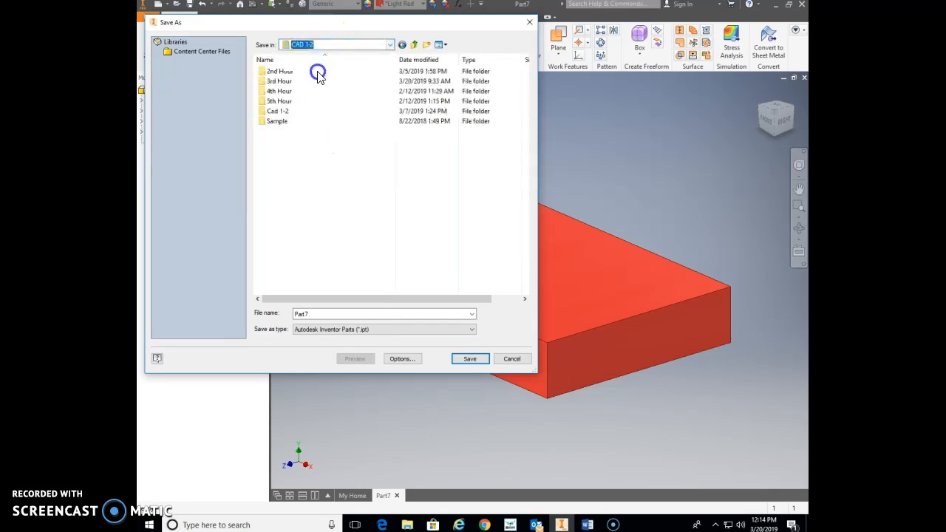
click(280, 101)
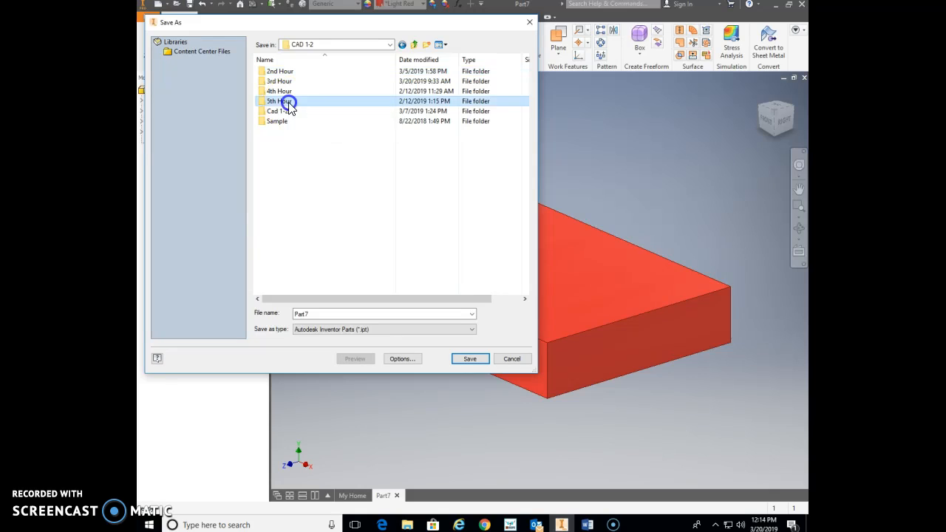
double_click(279, 101)
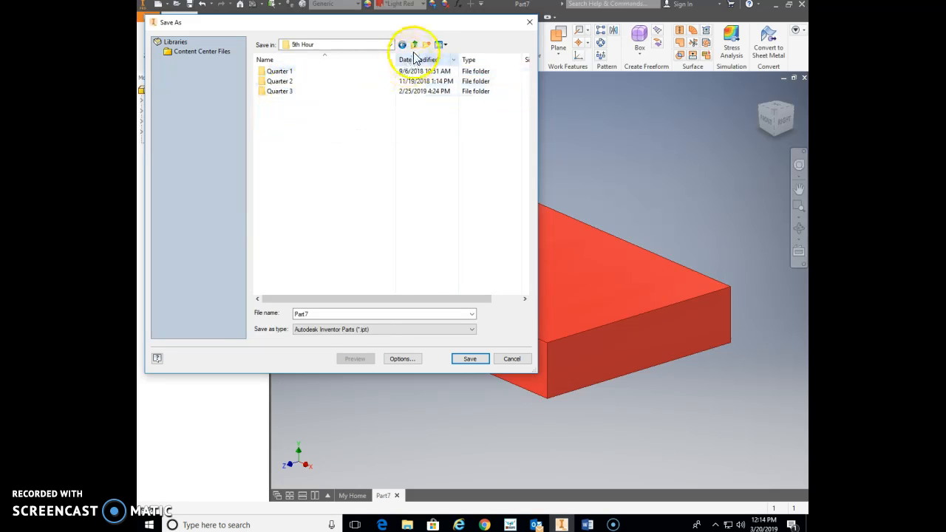
Create a Quarter 4 folder under 5th Hour, then new Activity and Practice folders inside it.
click(427, 45)
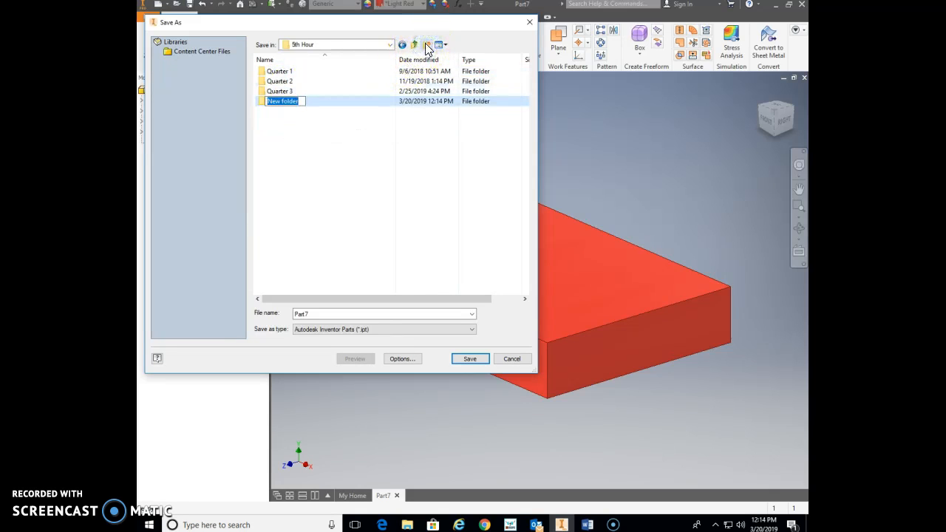
text(Quarter 4)
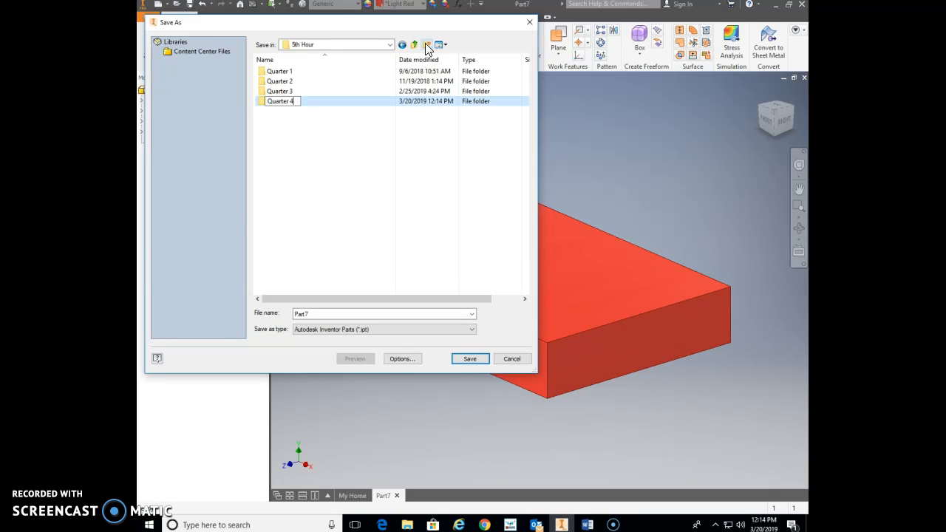
click(279, 101)
text(Practice)
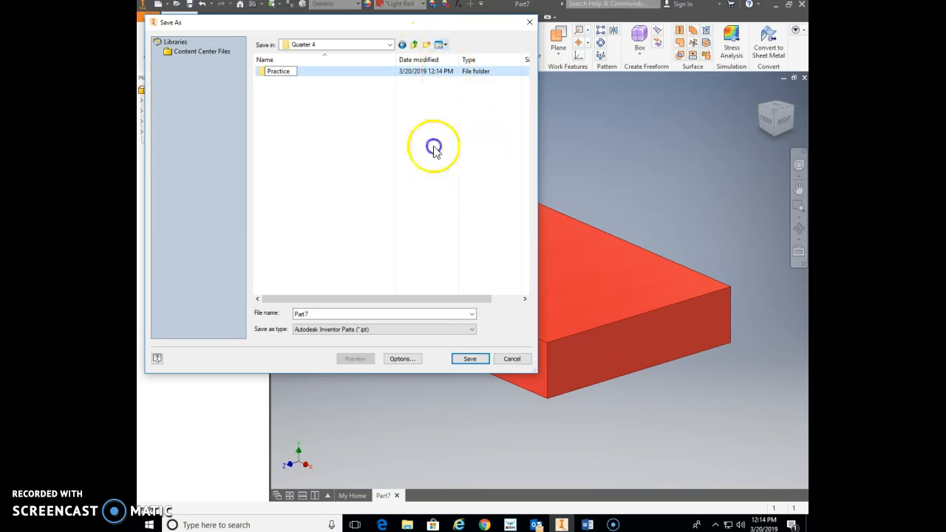
click(427, 44)
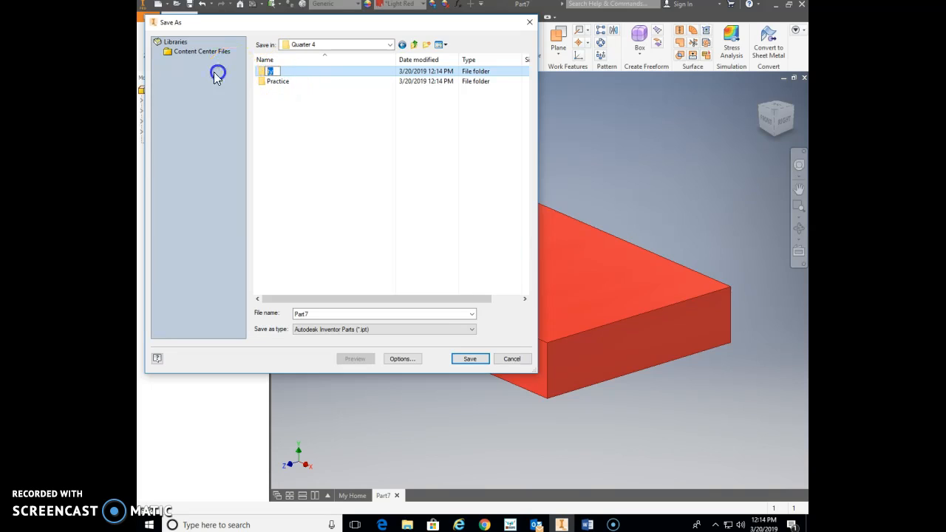
text(Activity)
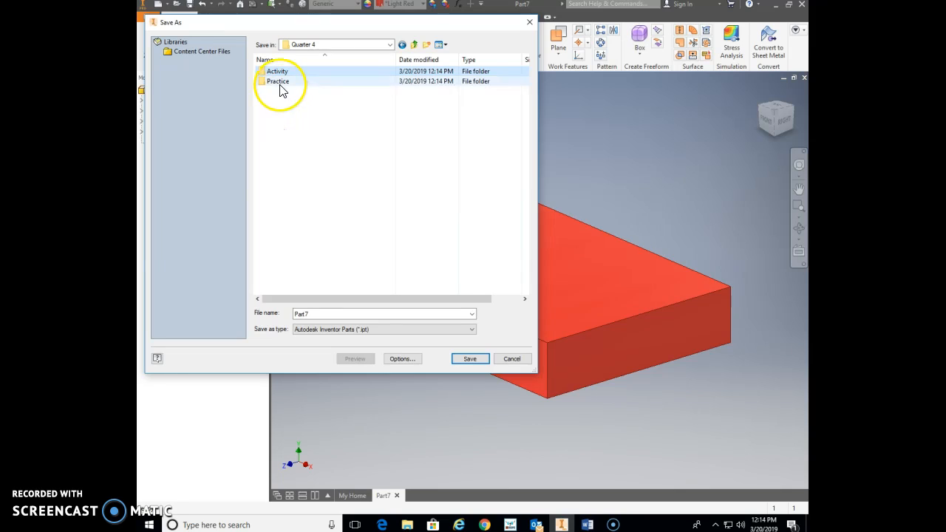
Save the part as Block 1 inside the Practice folder.
double_click(278, 81)
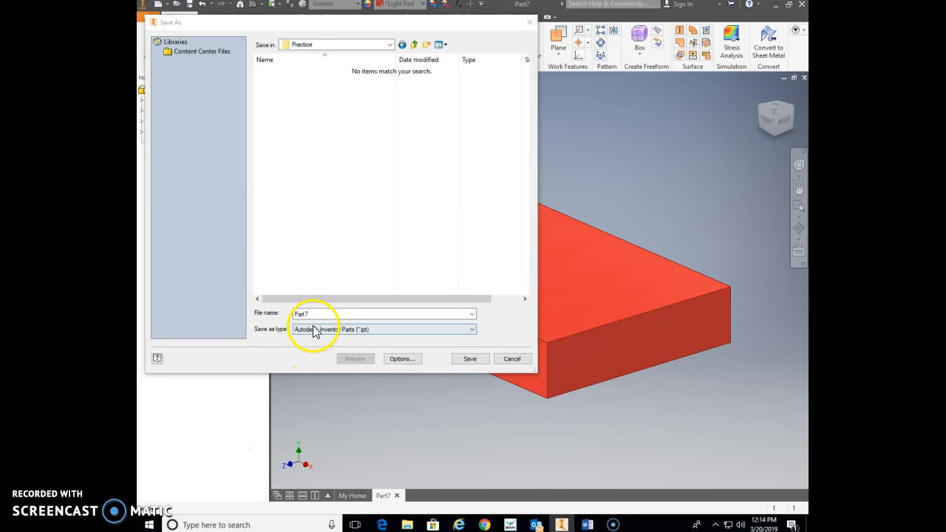
click(380, 314)
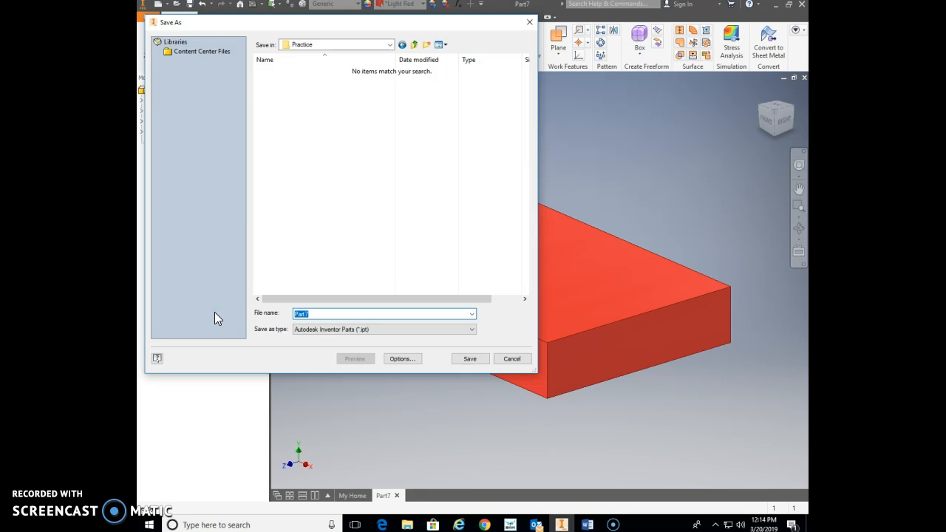
text(Block 1)
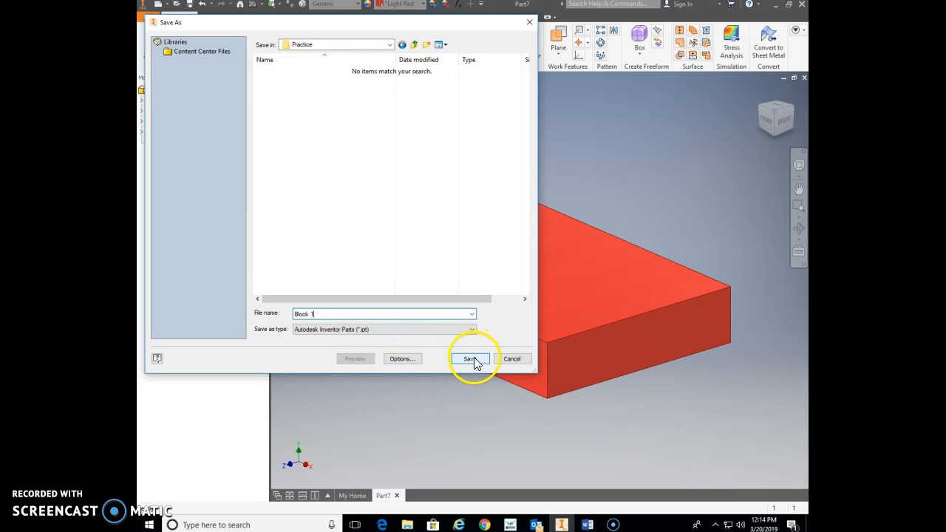
click(471, 358)
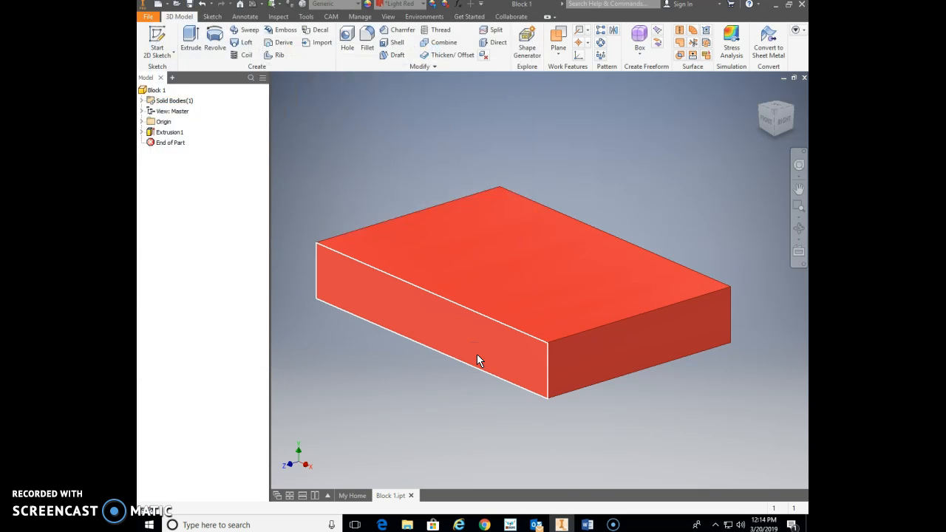